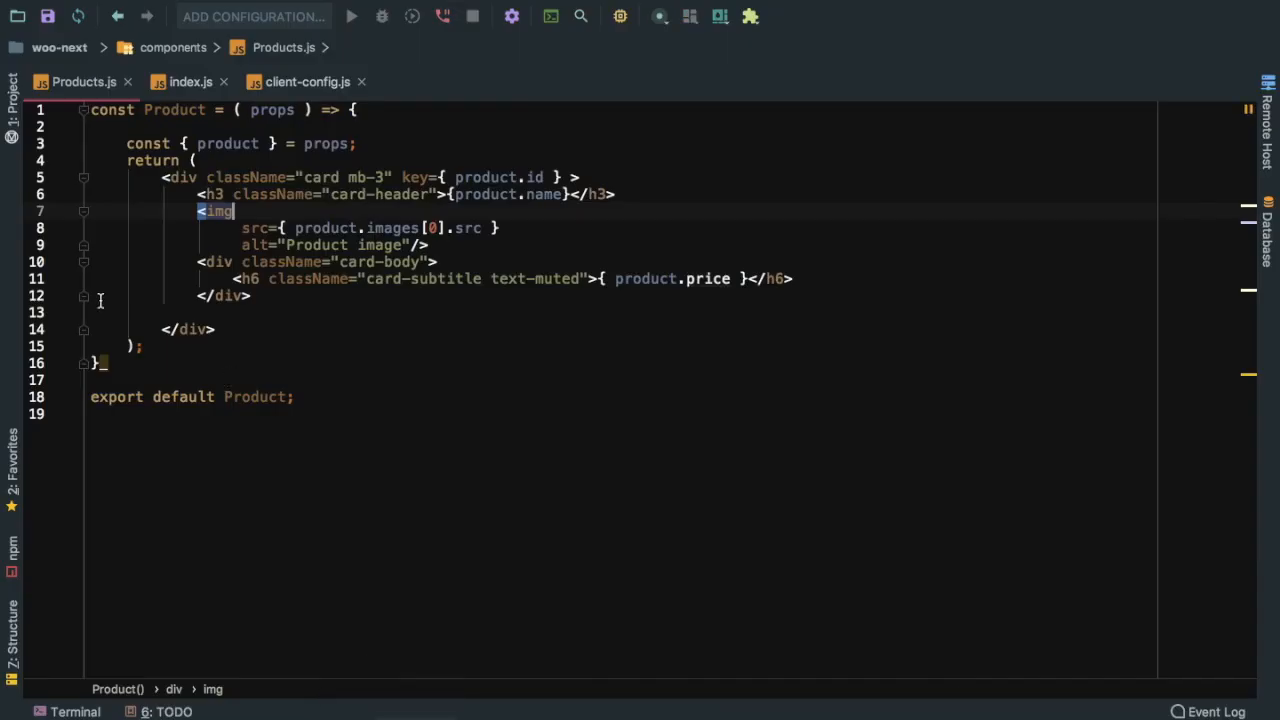
left_click(12, 96)
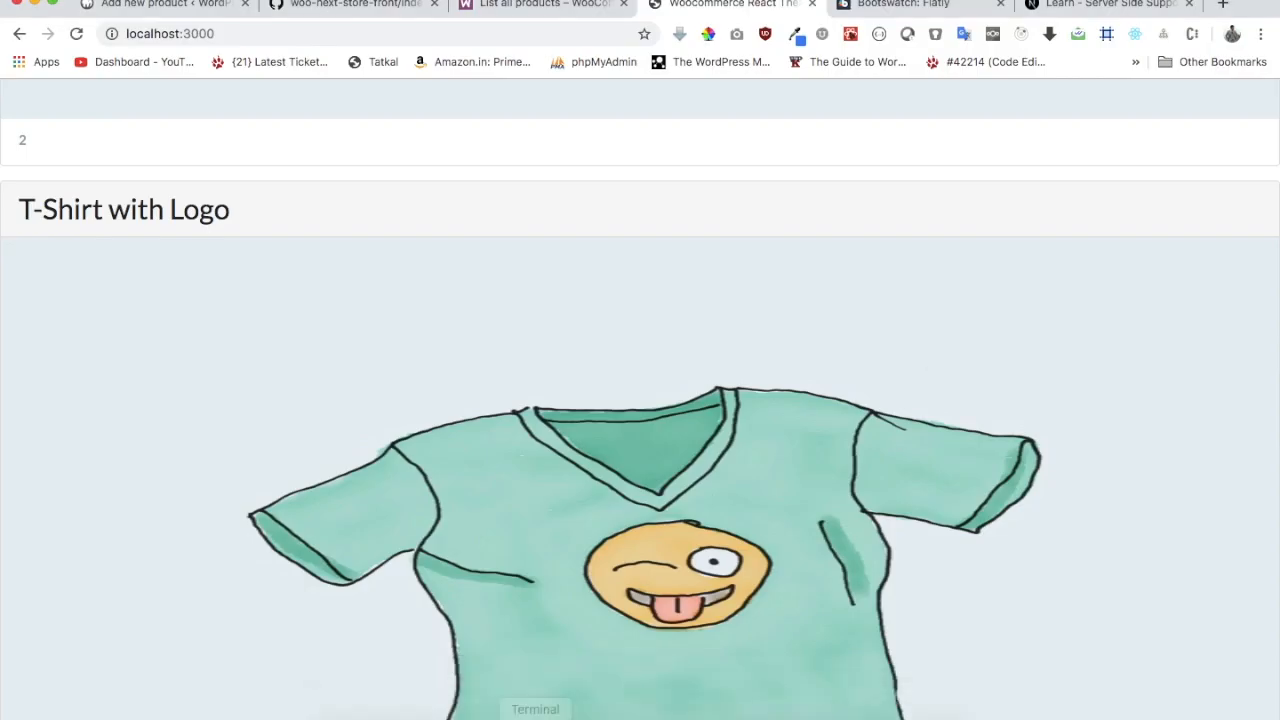
left_click(1222, 4)
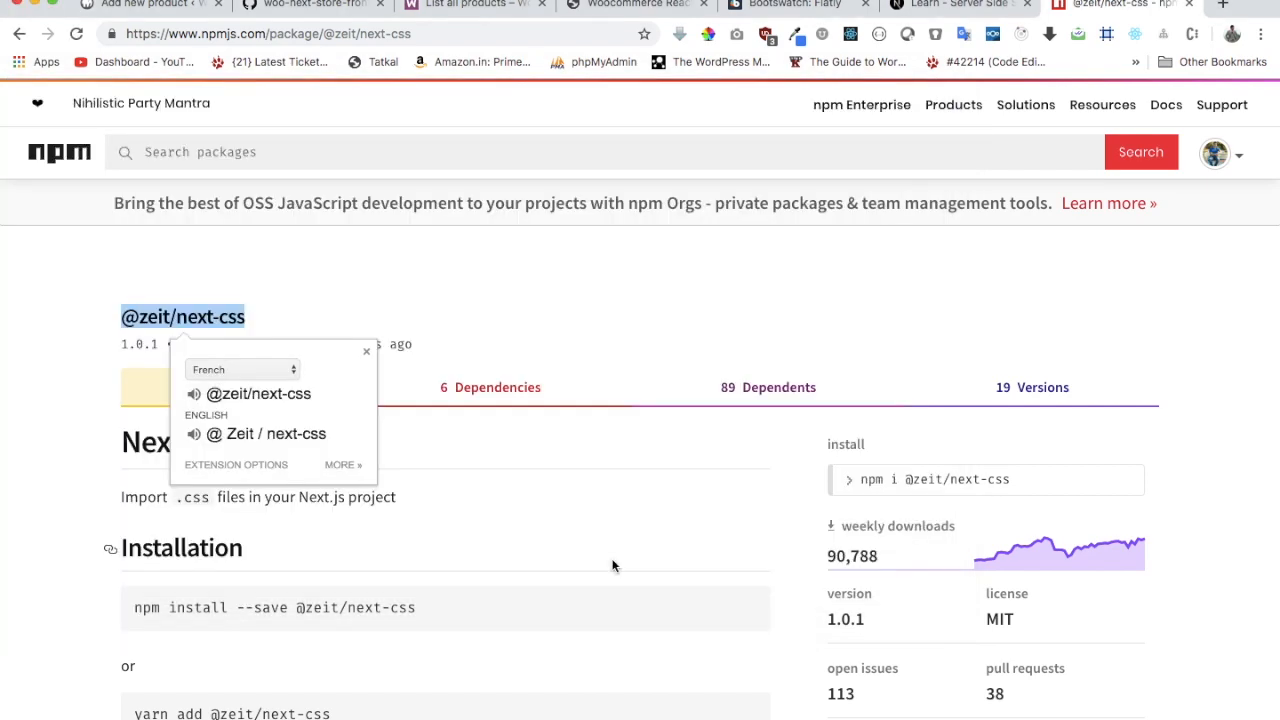
Select the 'Without CSS modules' next.config.js snippet using withCSS()
scroll("down", 3)
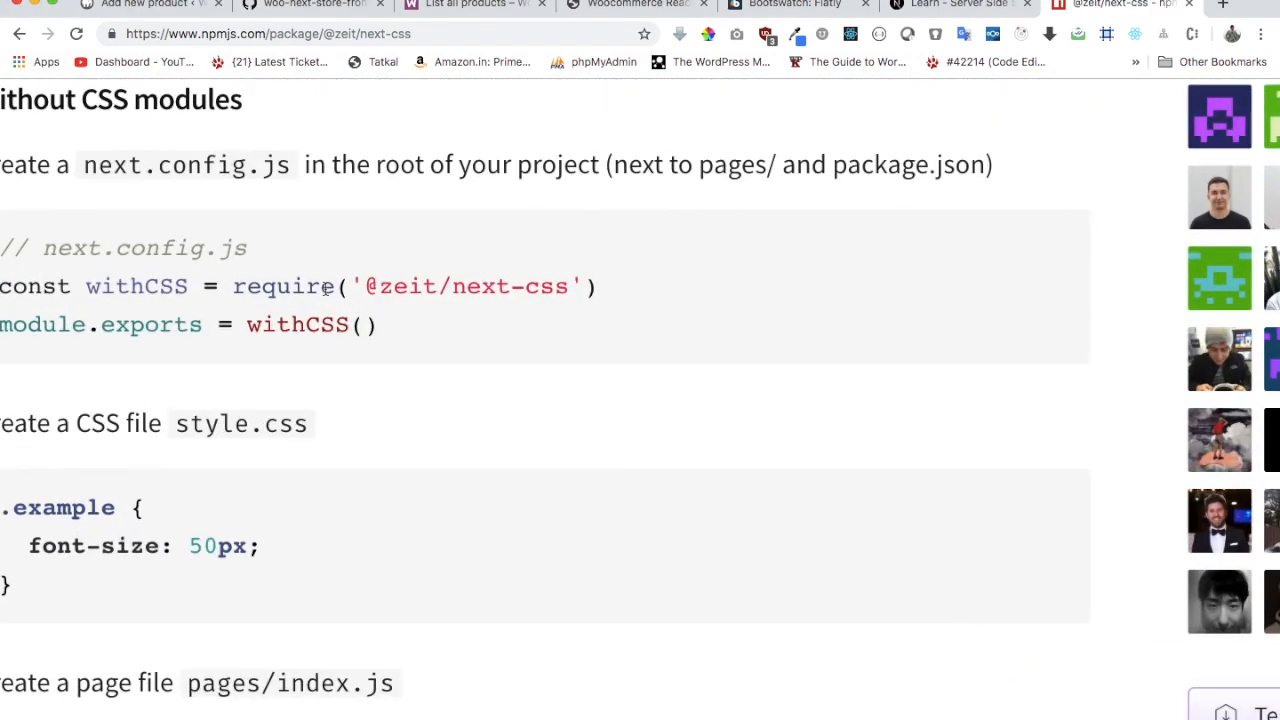
double_click(176, 248)
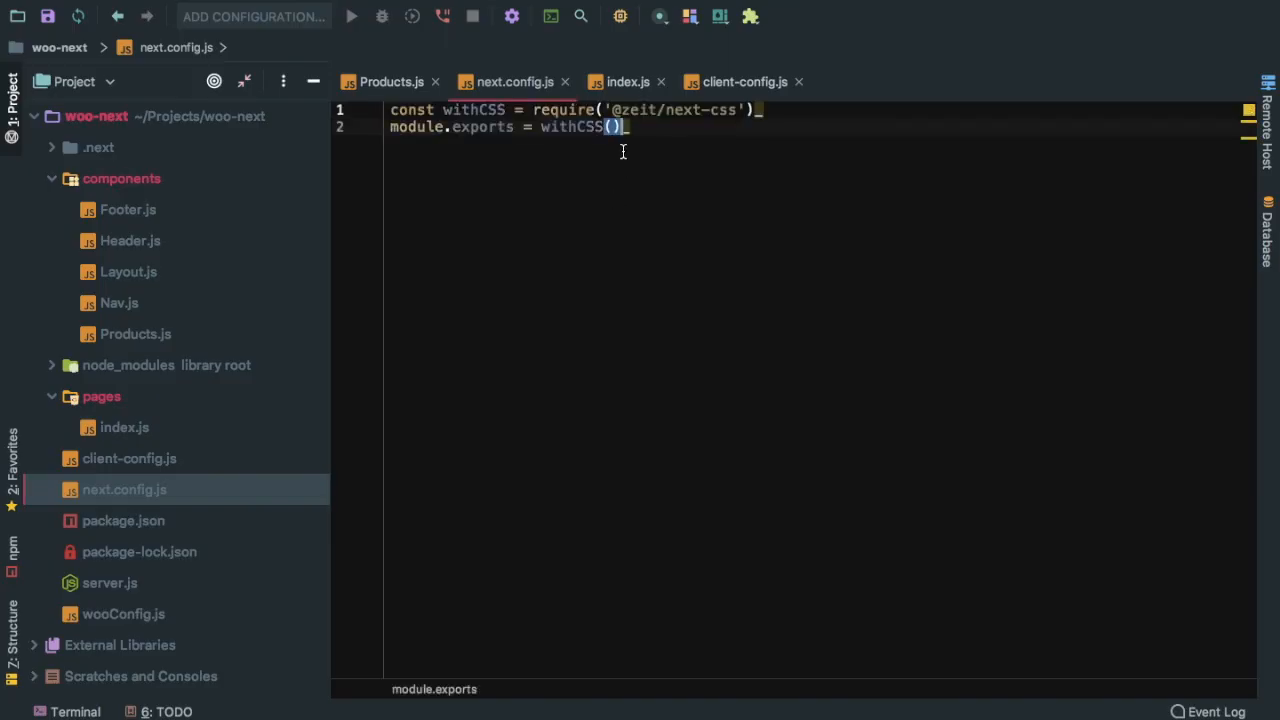
End the next.config.js lines with semicolons and create a 'styles' directory in the project root
type(";")
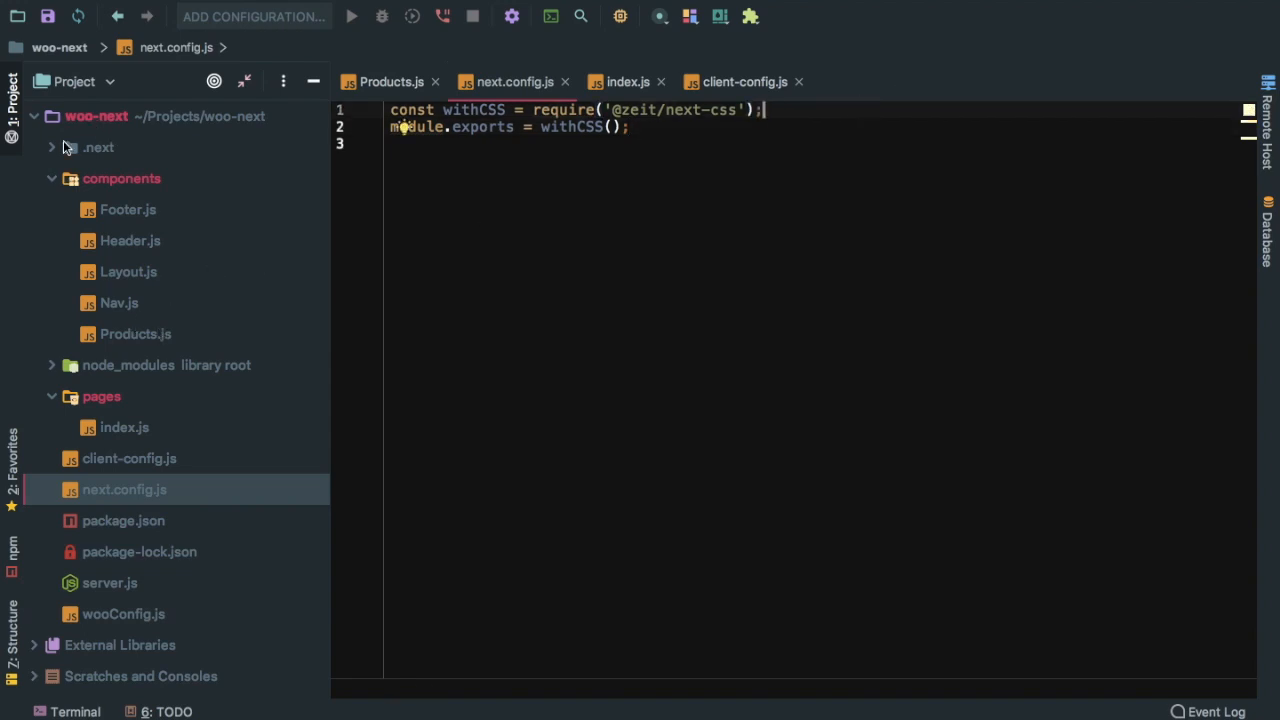
left_click(96, 116)
type("s")
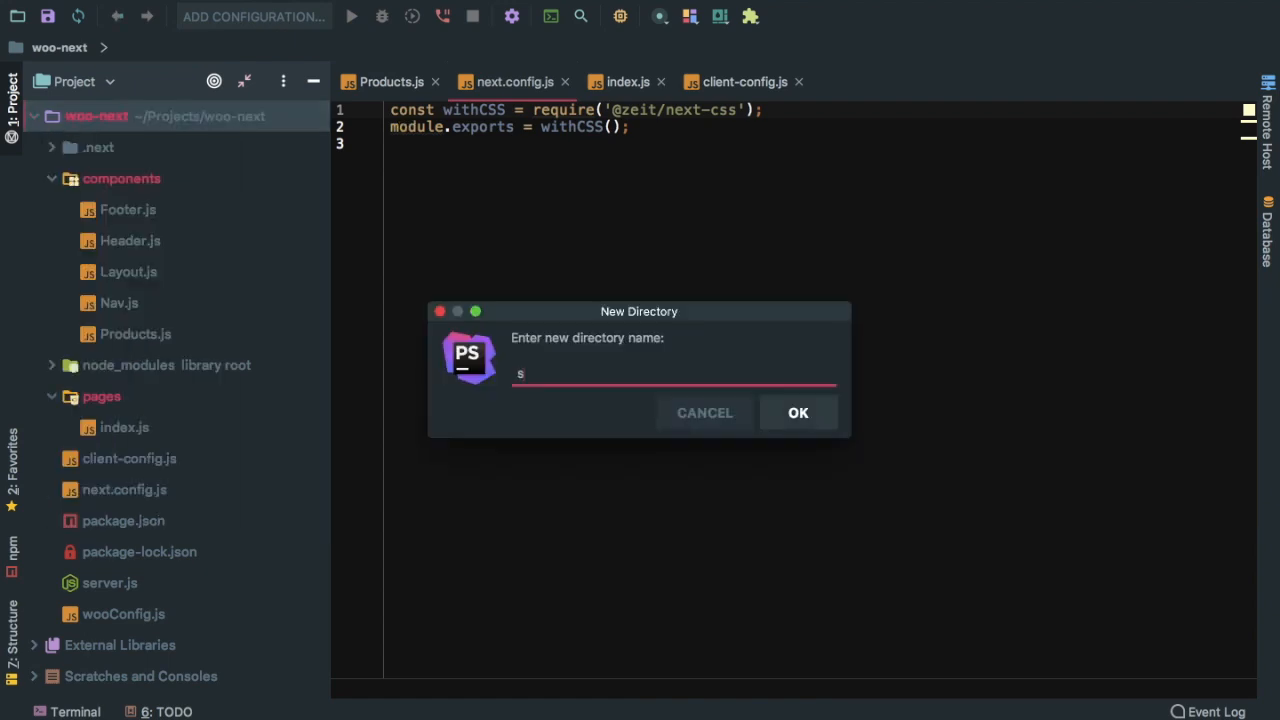
left_click(798, 412)
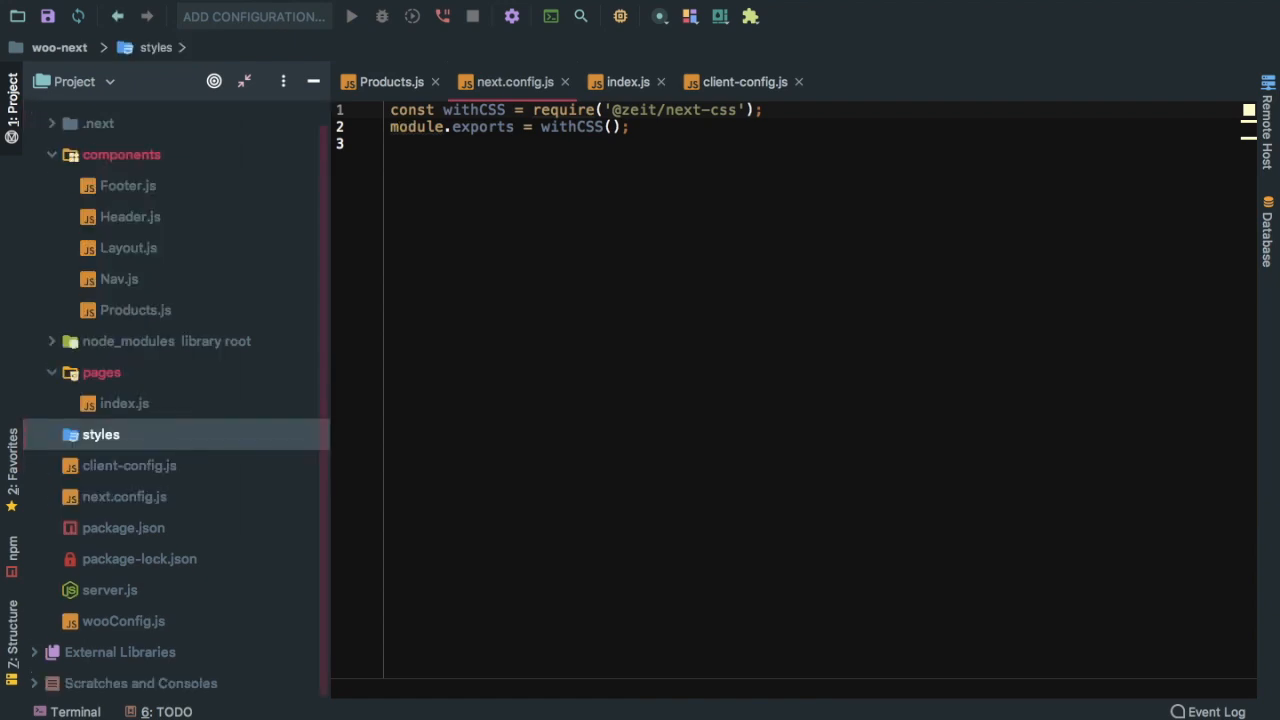
Create an empty Style.css stylesheet inside the styles folder
right_click(100, 434)
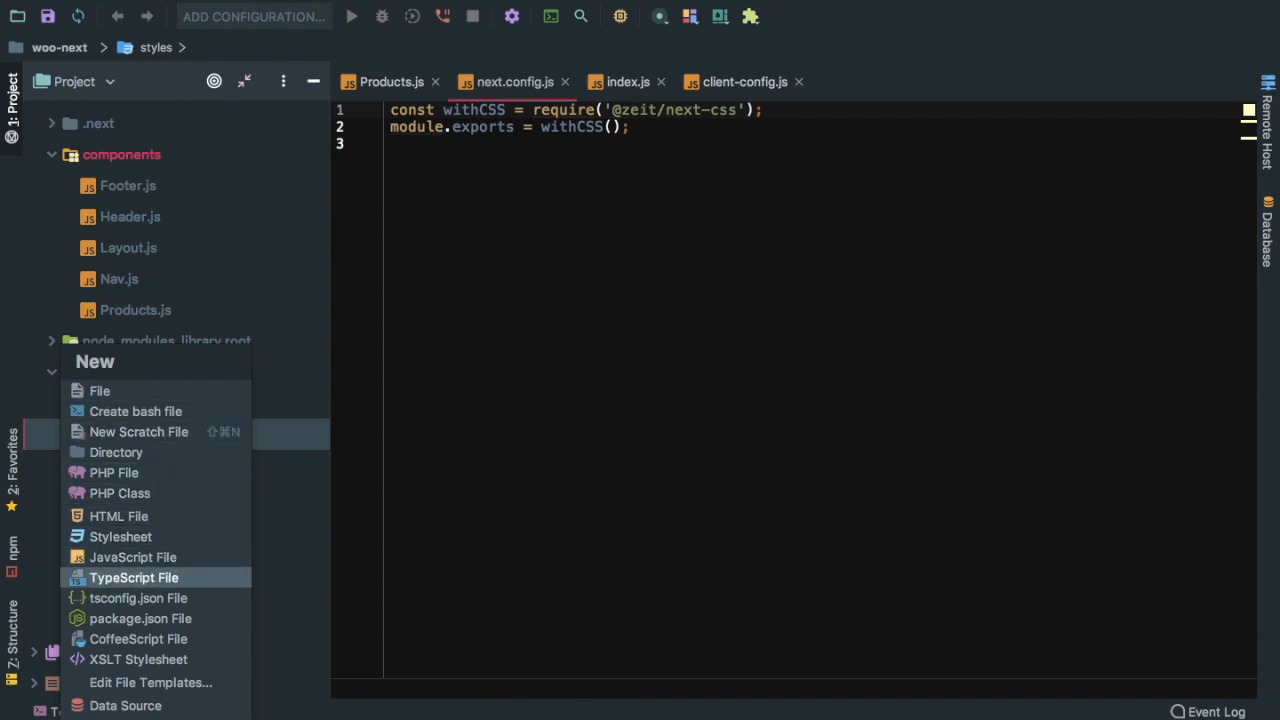
left_click(120, 536)
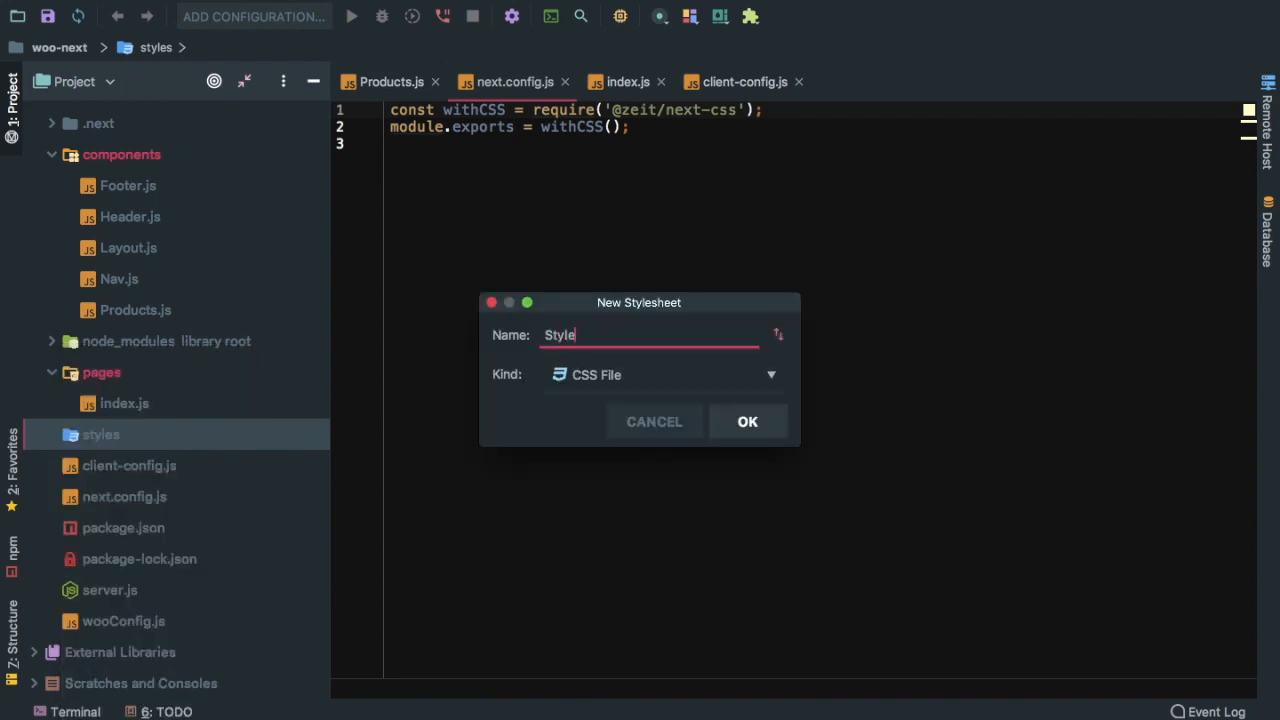
left_click(748, 420)
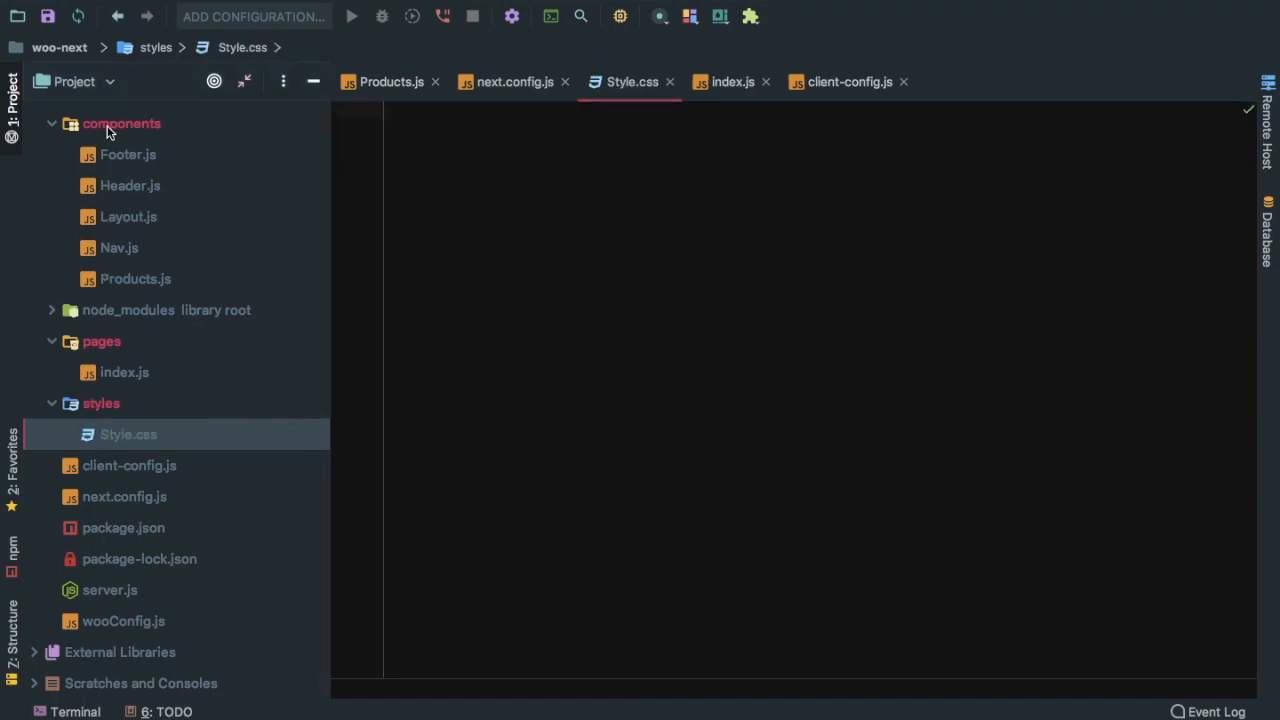
mouse_move(484, 208)
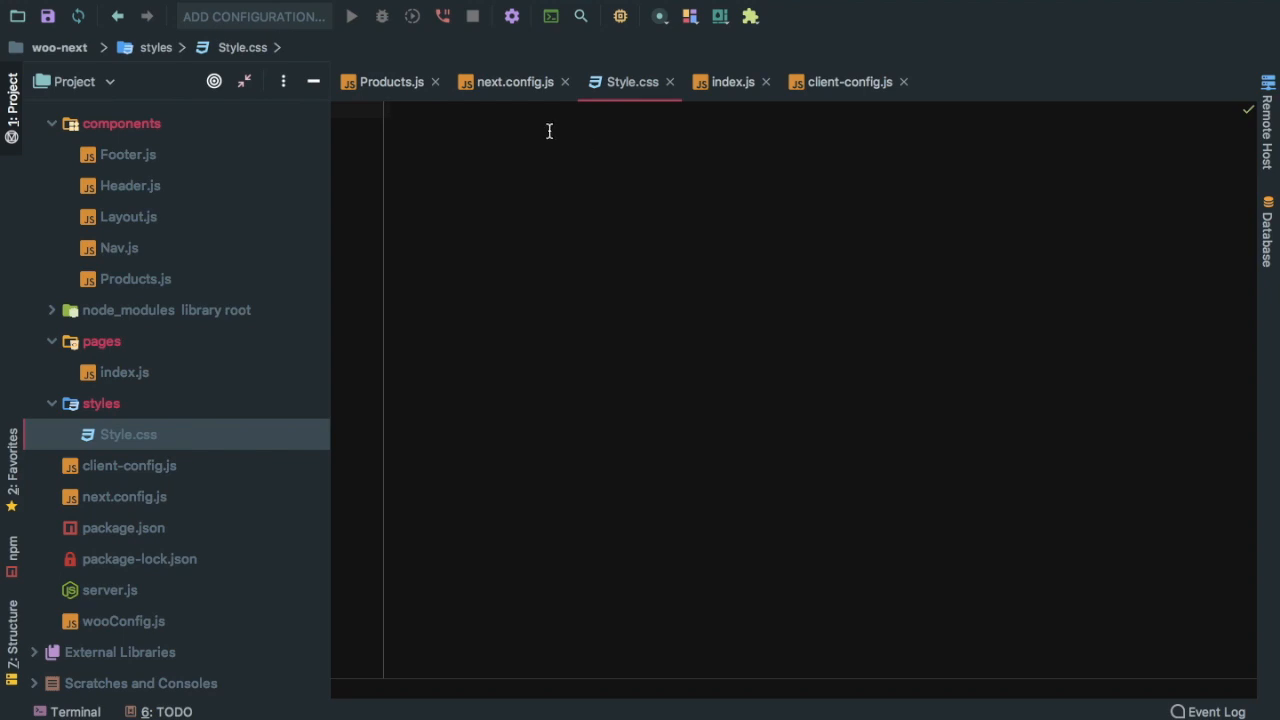
mouse_move(490, 82)
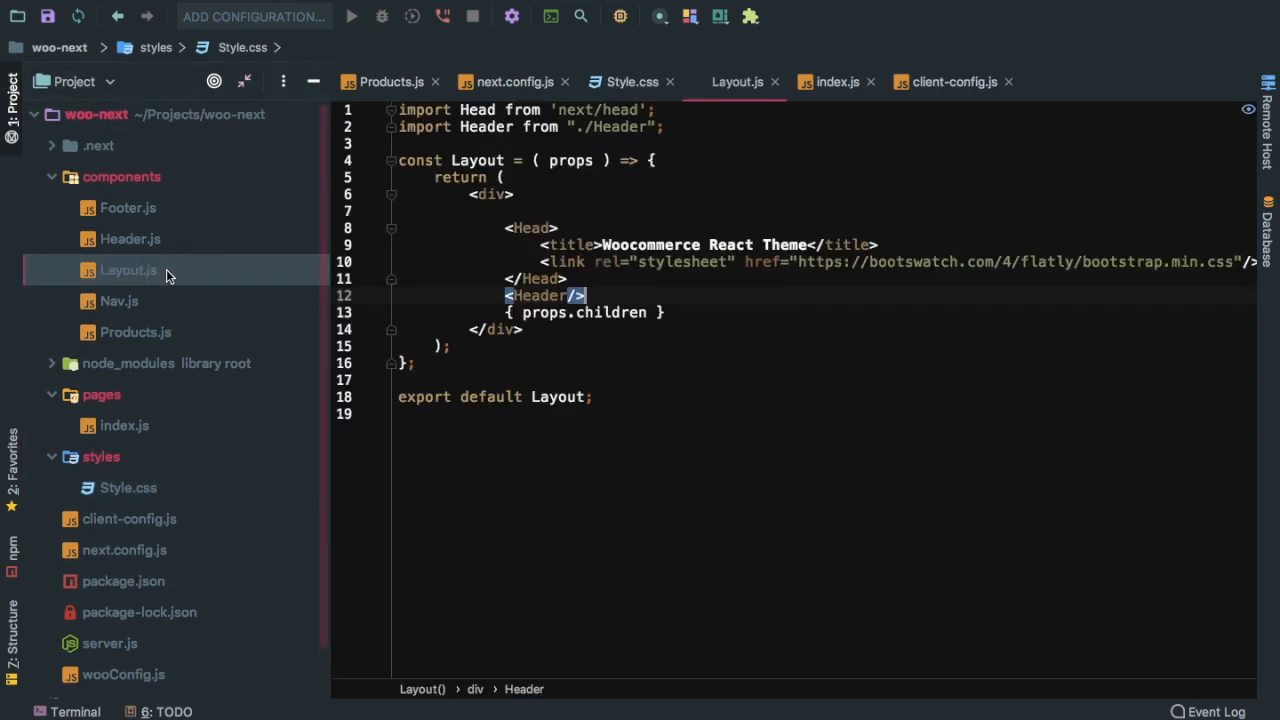
Add an import for '../styles/...' below the Header import in Layout.js and check the storefront with dev tools
type("import '.")
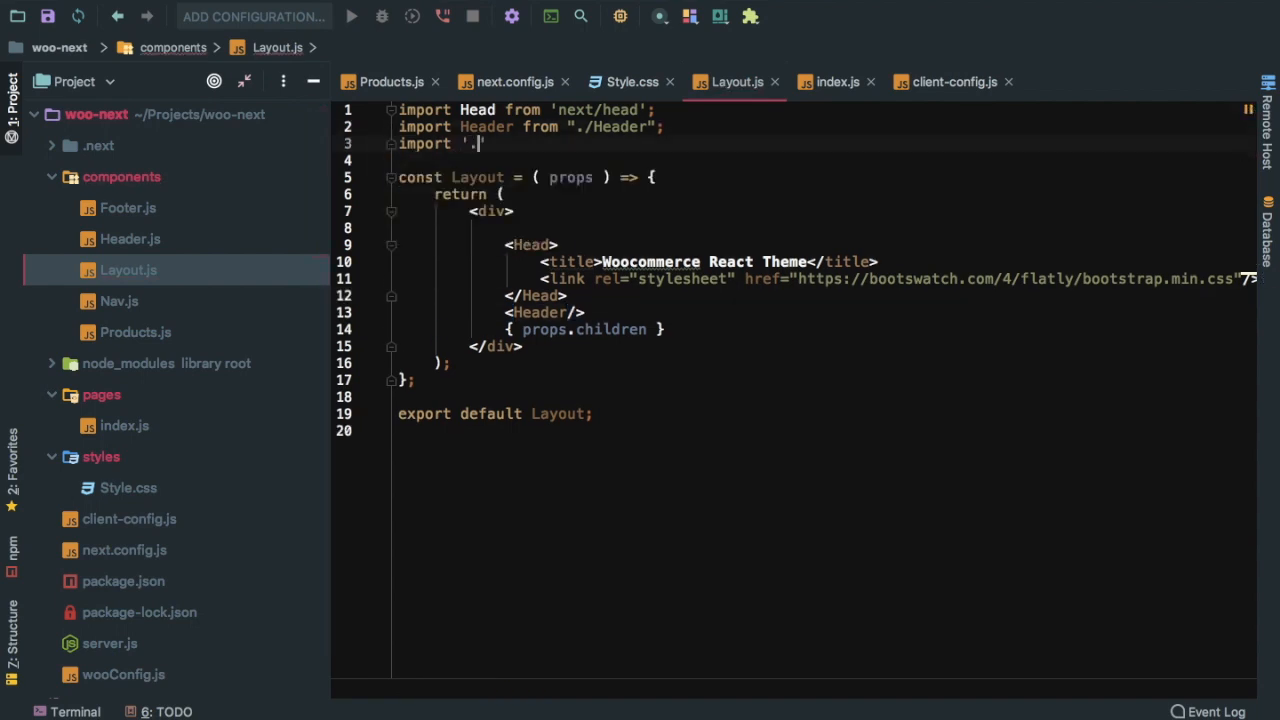
type("../")
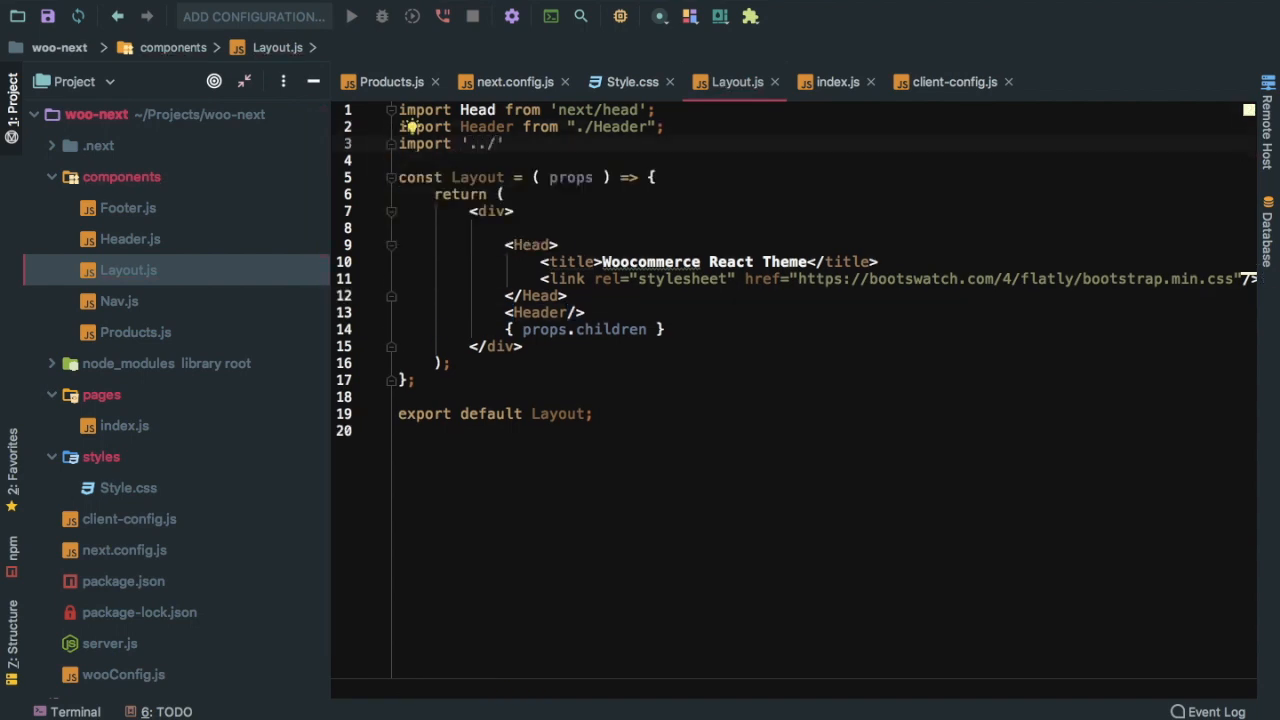
type("s")
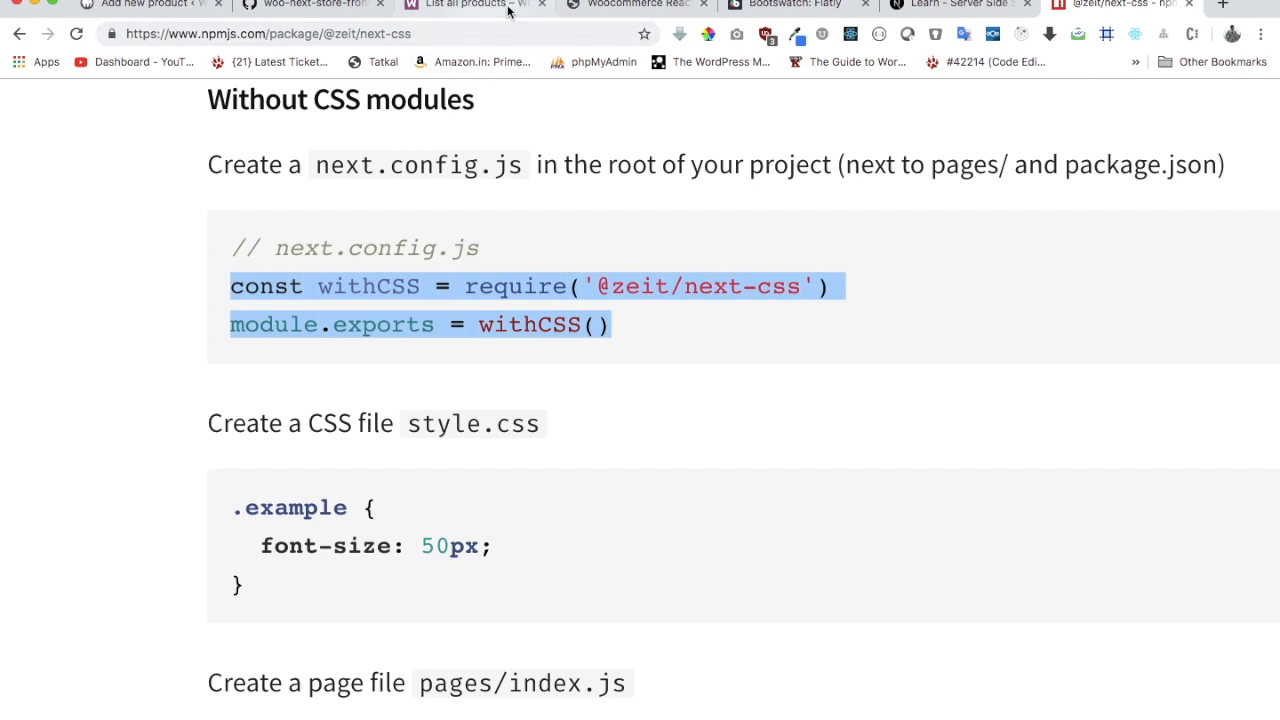
left_click(630, 4)
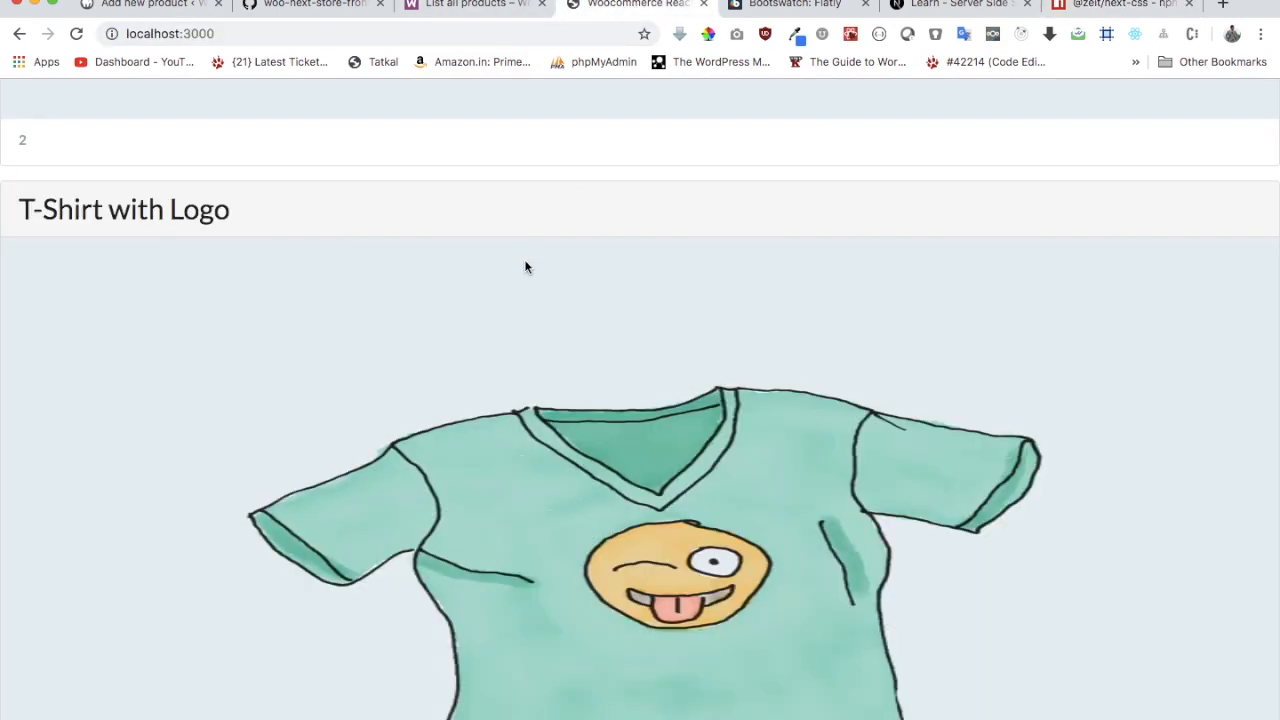
key("F12")
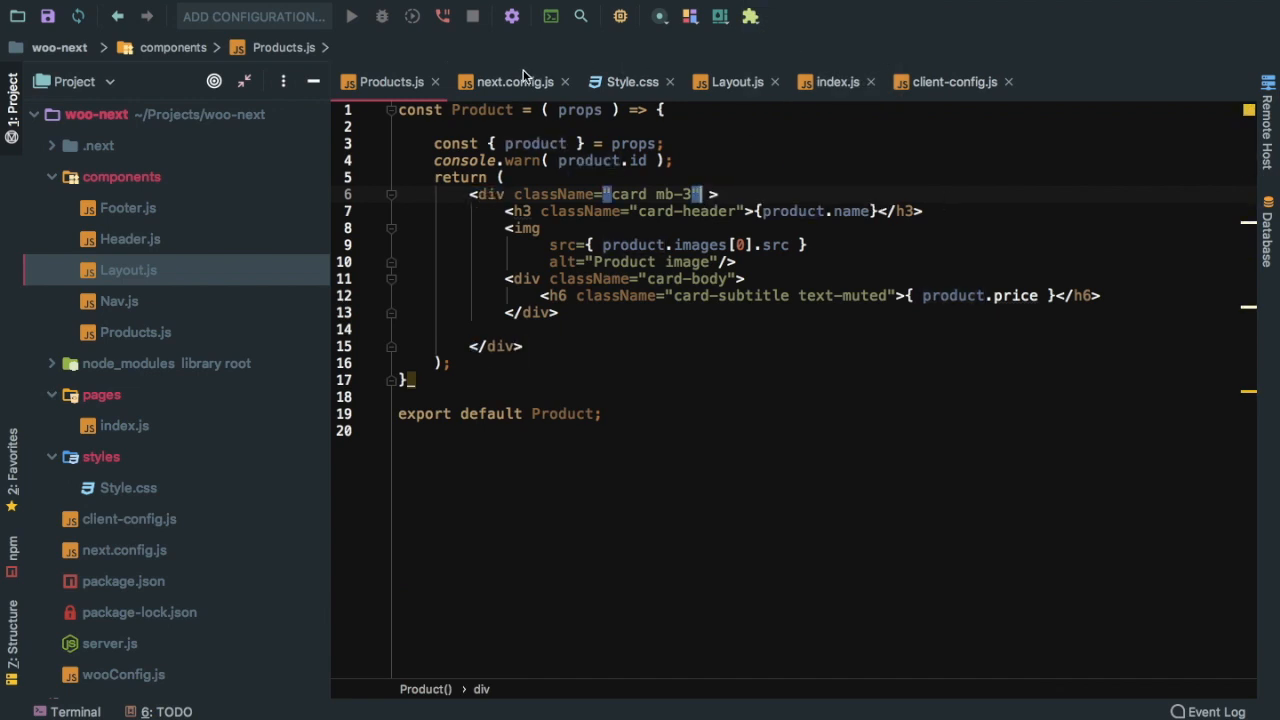
Add className={} with a product class to the div wrapping products.map in index.js
left_click(836, 80)
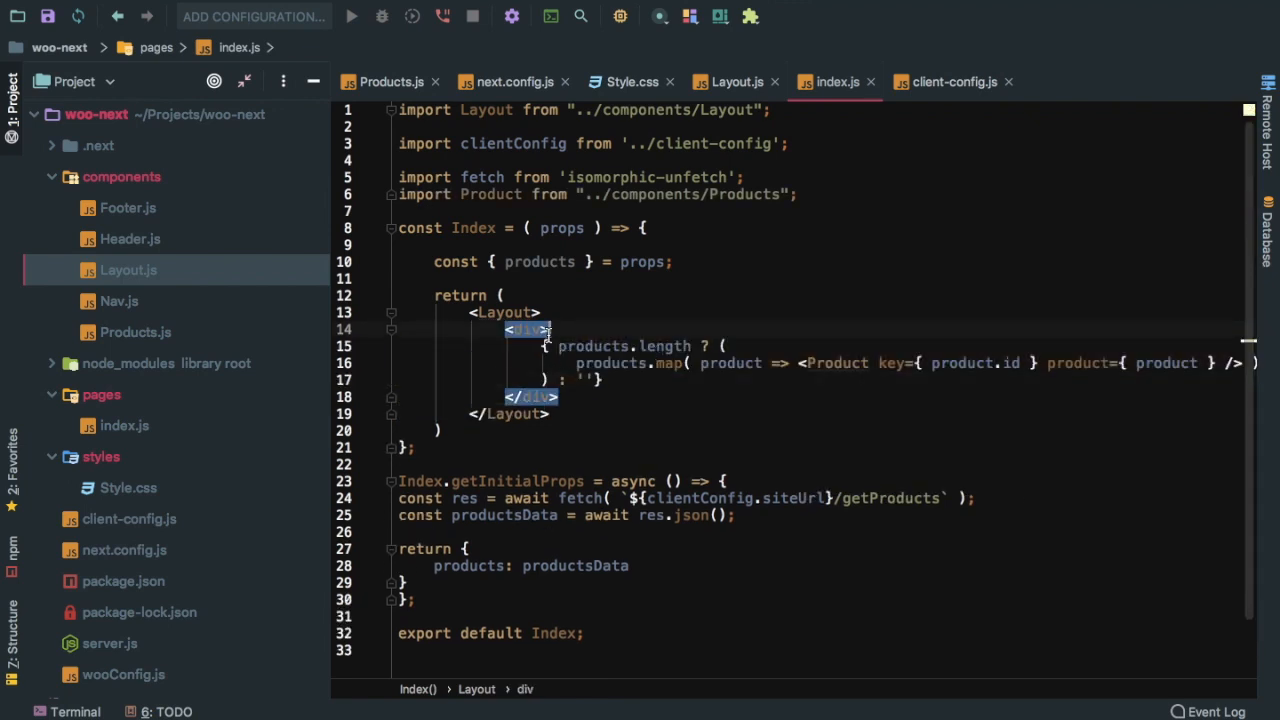
type("className={}")
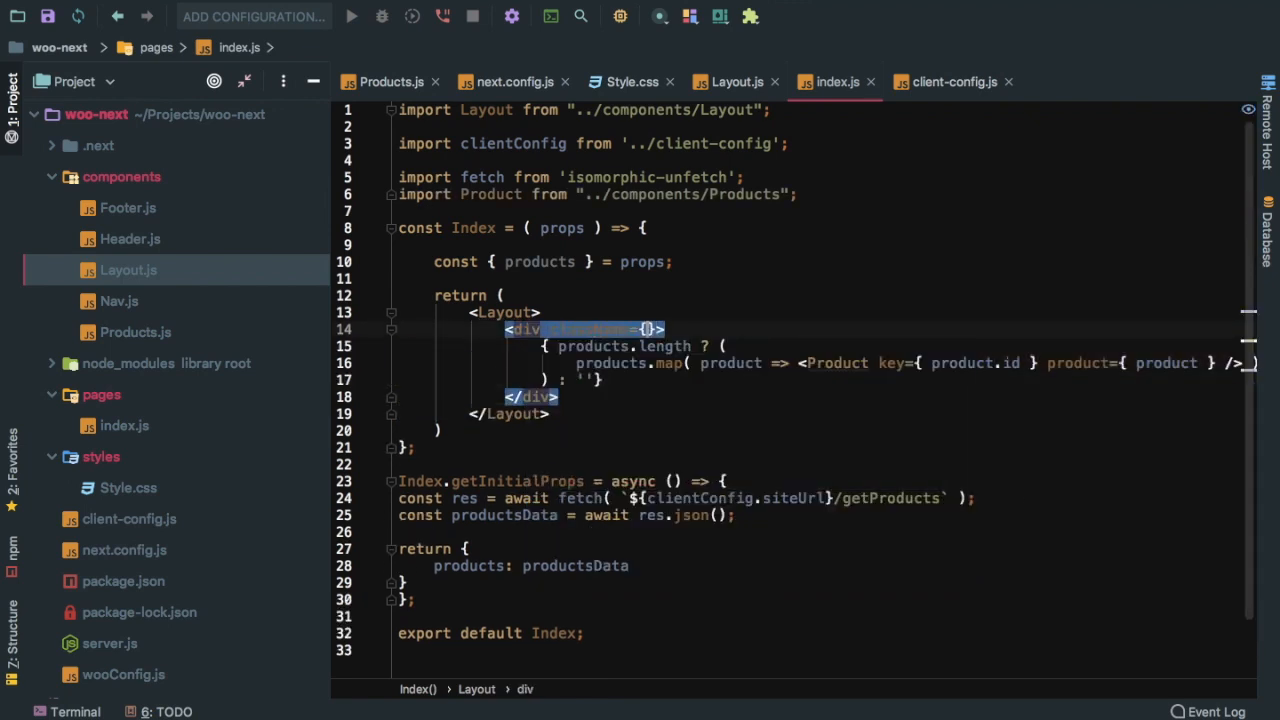
type("produ")
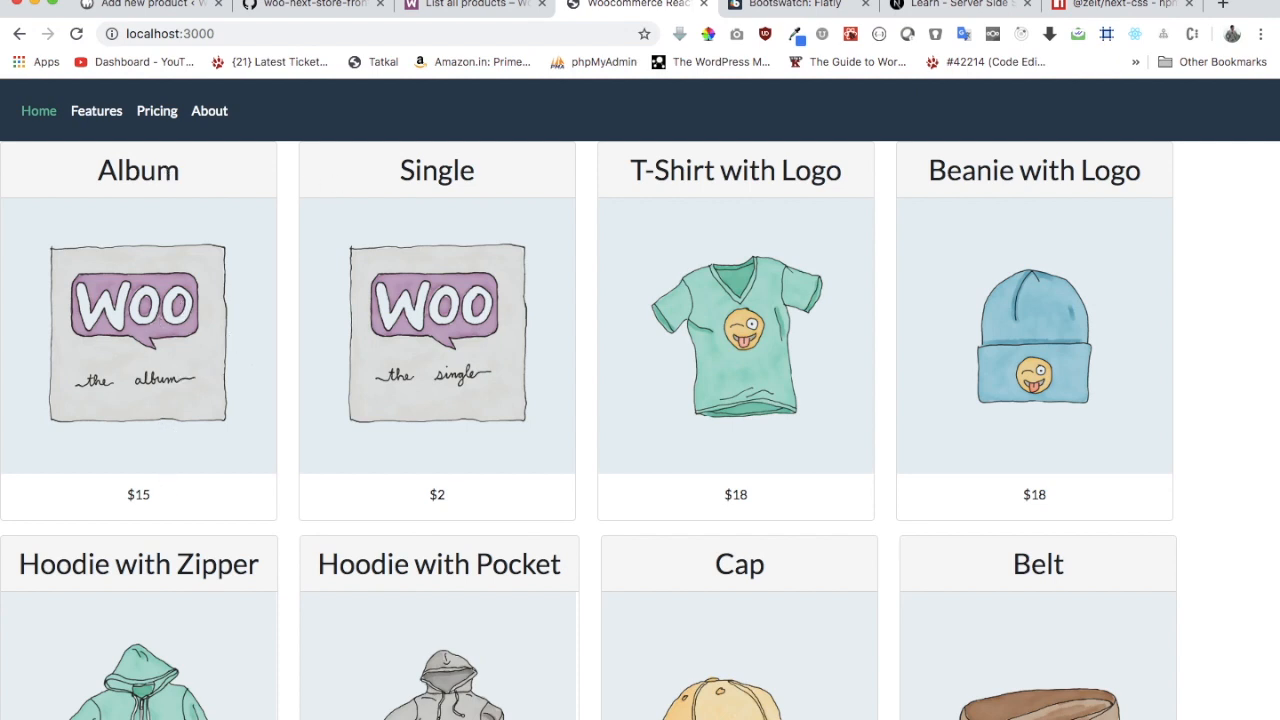
mouse_move(536, 704)
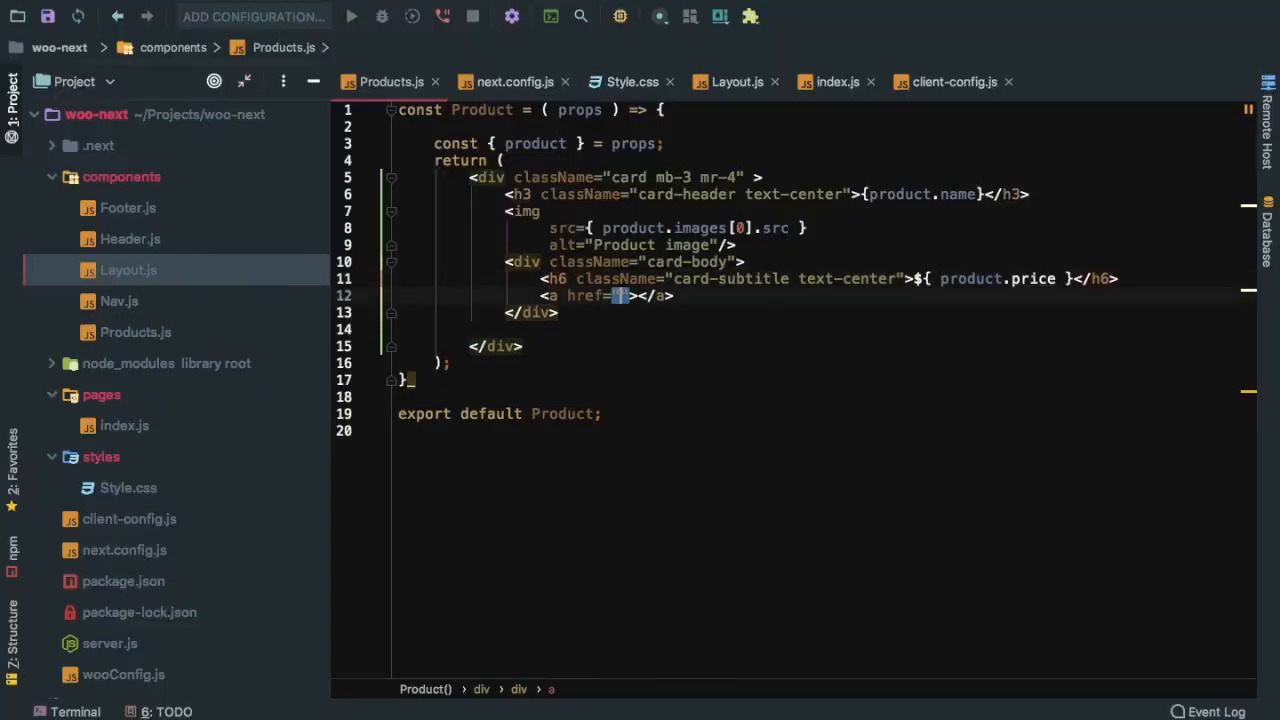
Add a 'View' link with className 'btn btn-secondary' in the product card body
type("\"")
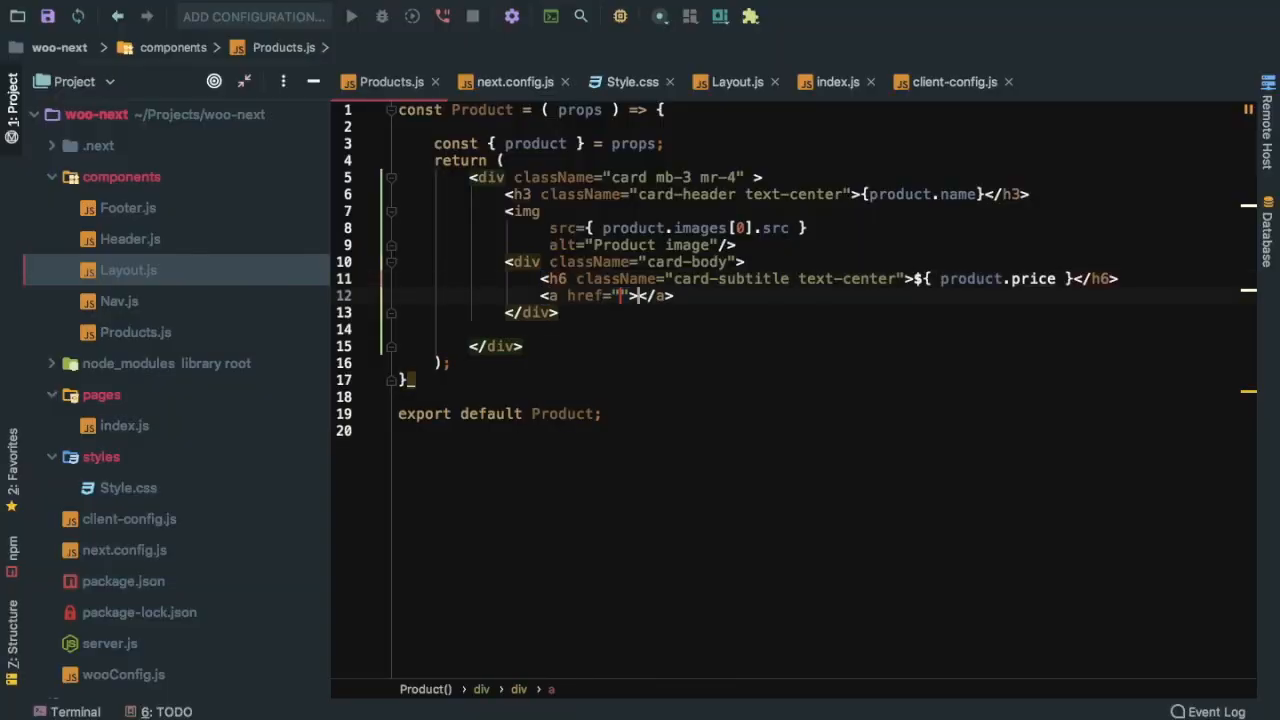
type("View")
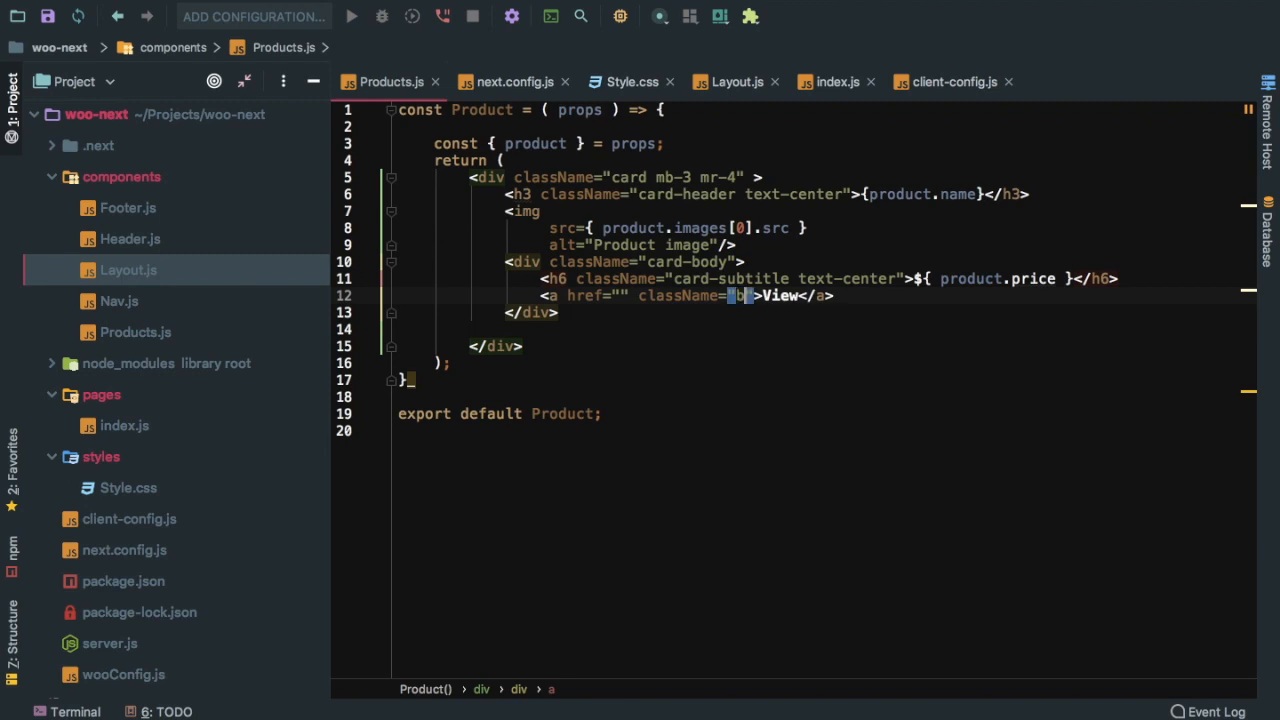
type("btn btn-se")
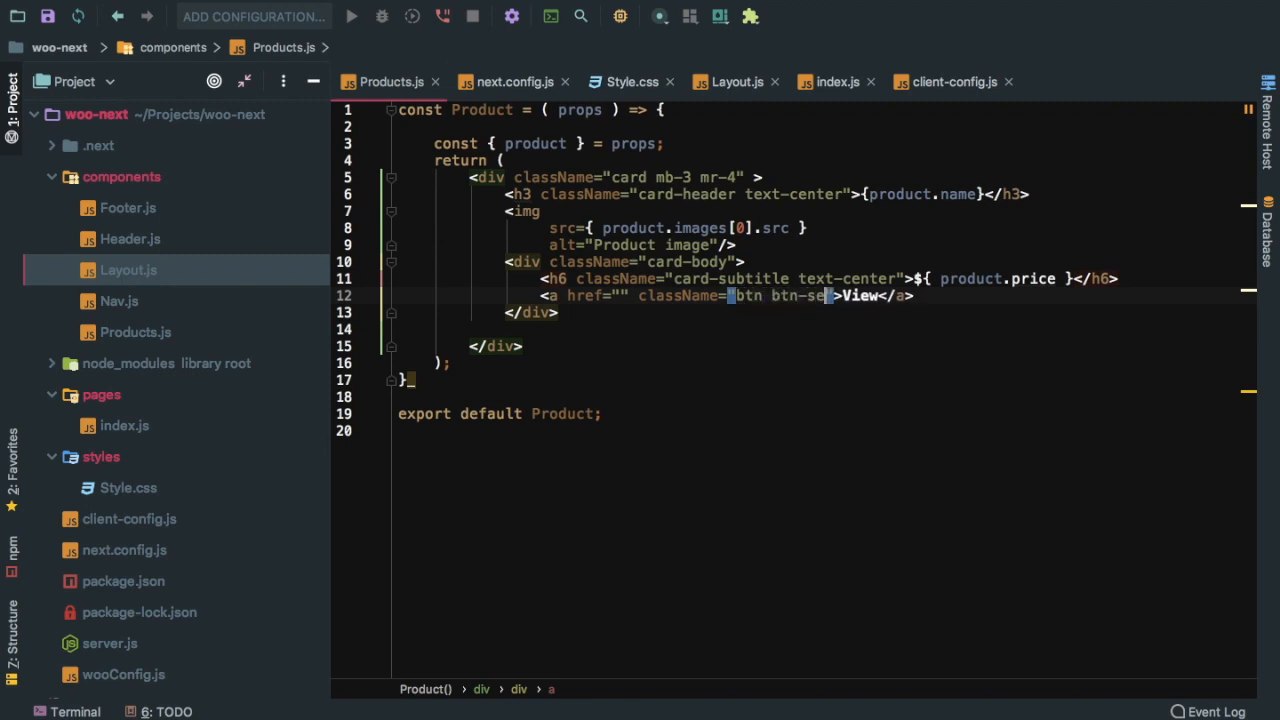
type("condary")
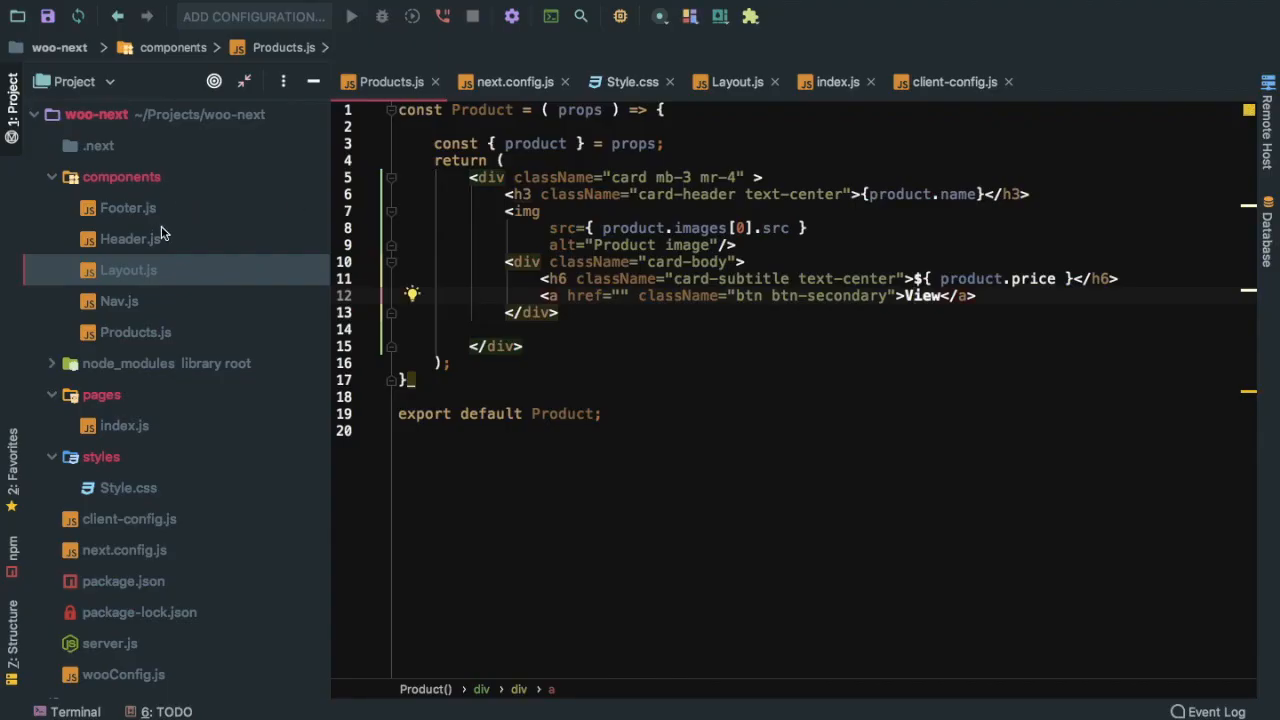
Make the Nav.js menu read WooNext, Categories and My Account
left_click(130, 238)
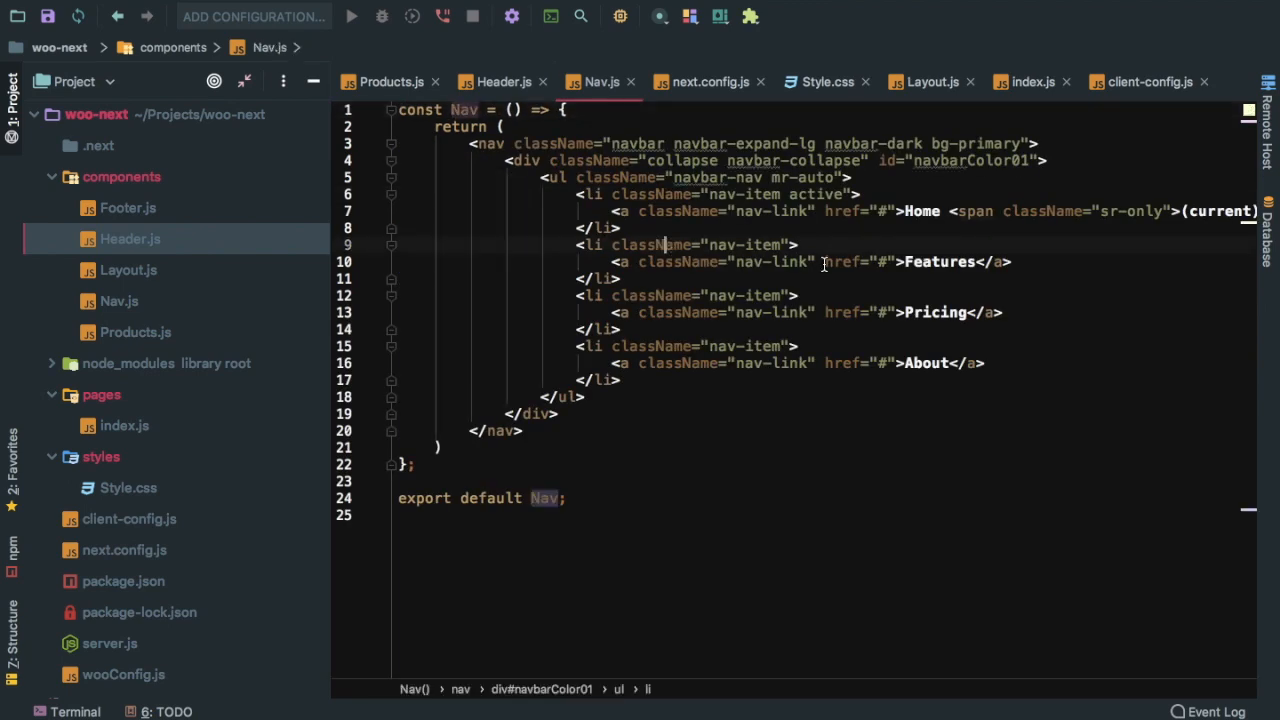
type("WooNext")
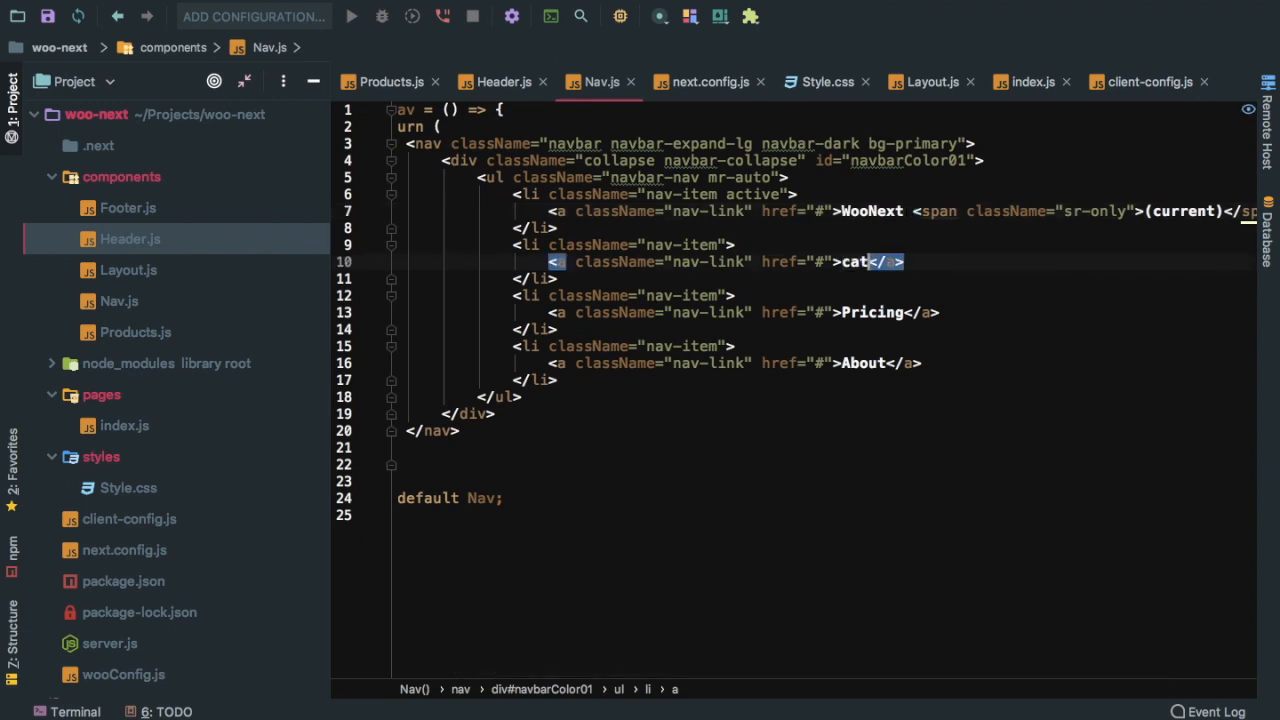
type("Categories")
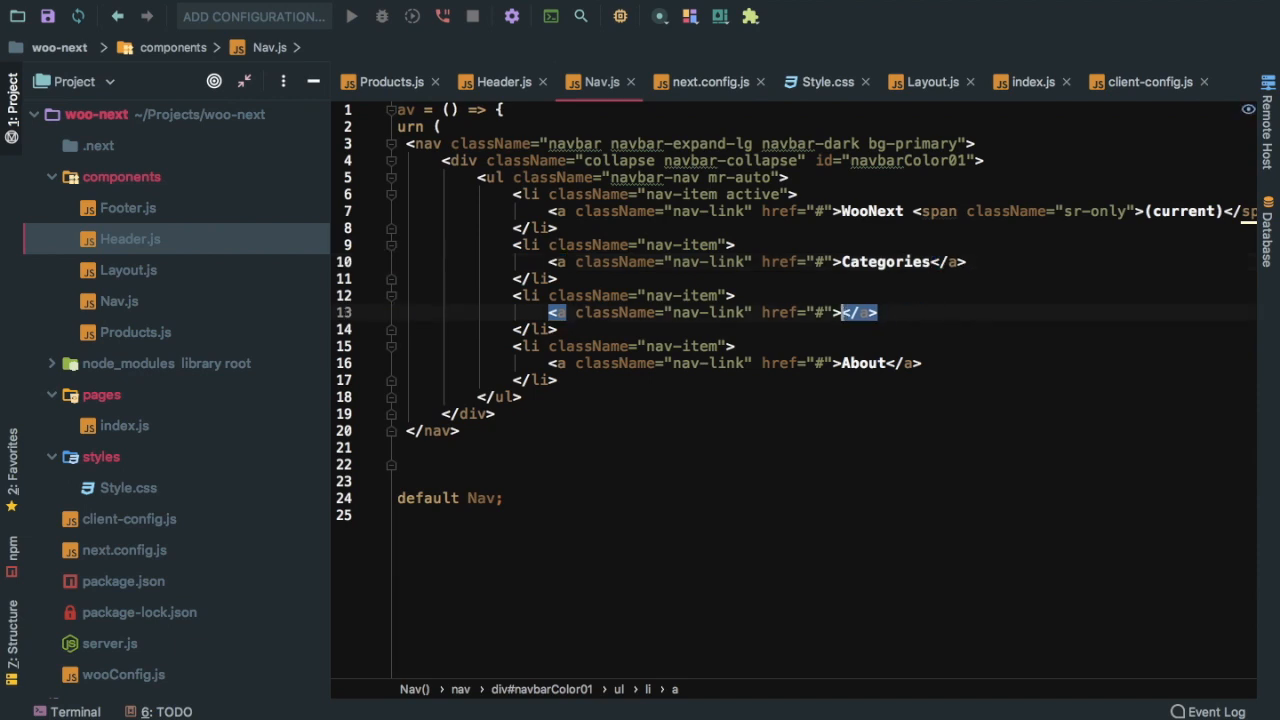
type("MyAcou")
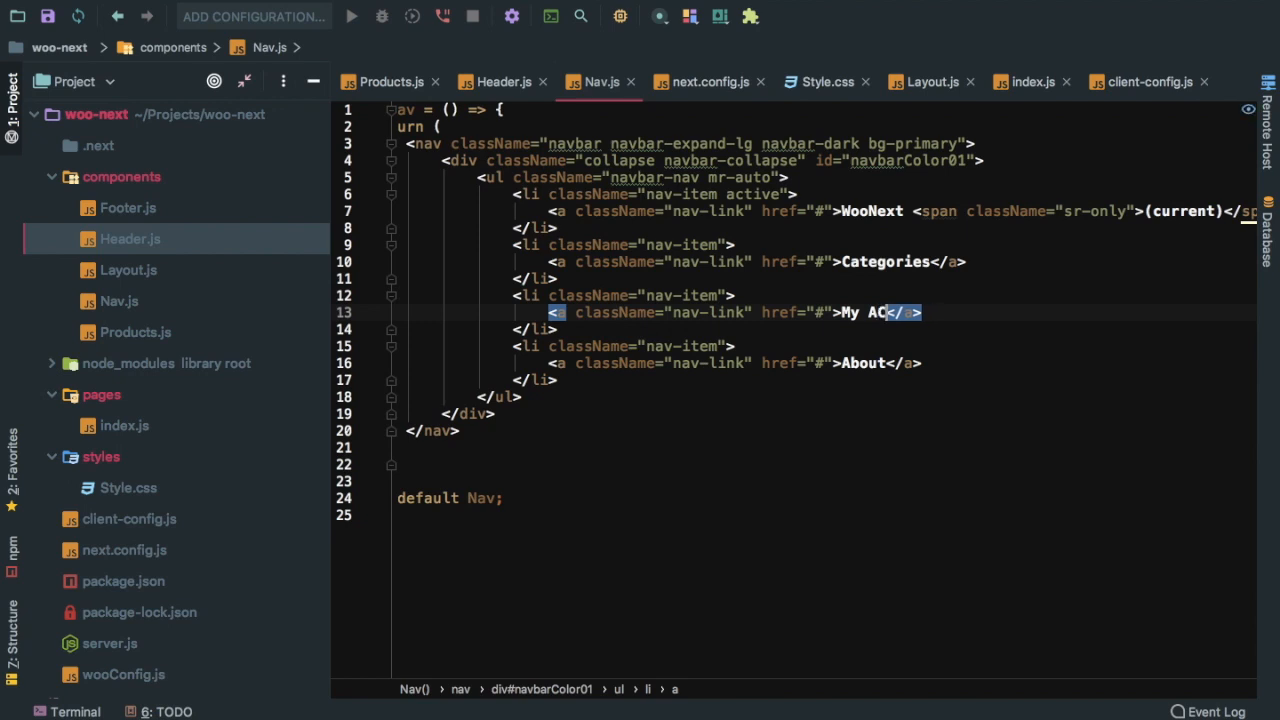
type("count")
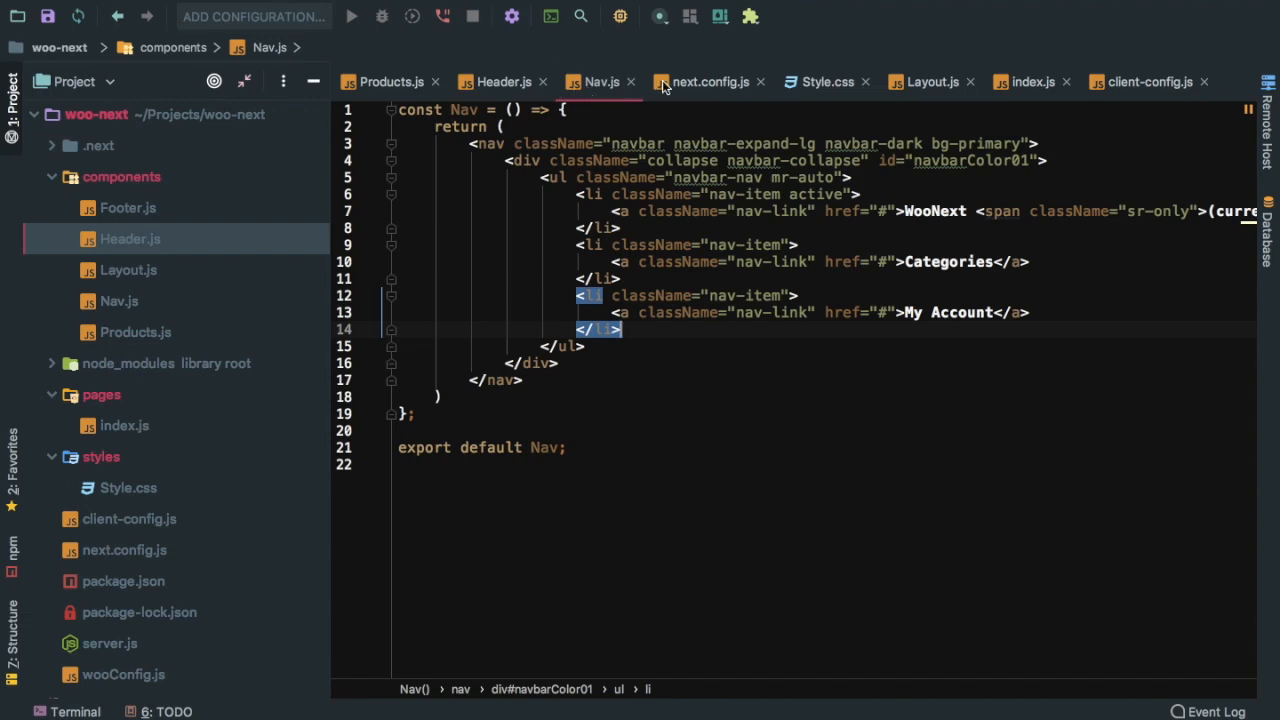
Add 'text-center' to the View link's className in Products.js, then select wooConfig.js in the project
left_click(388, 80)
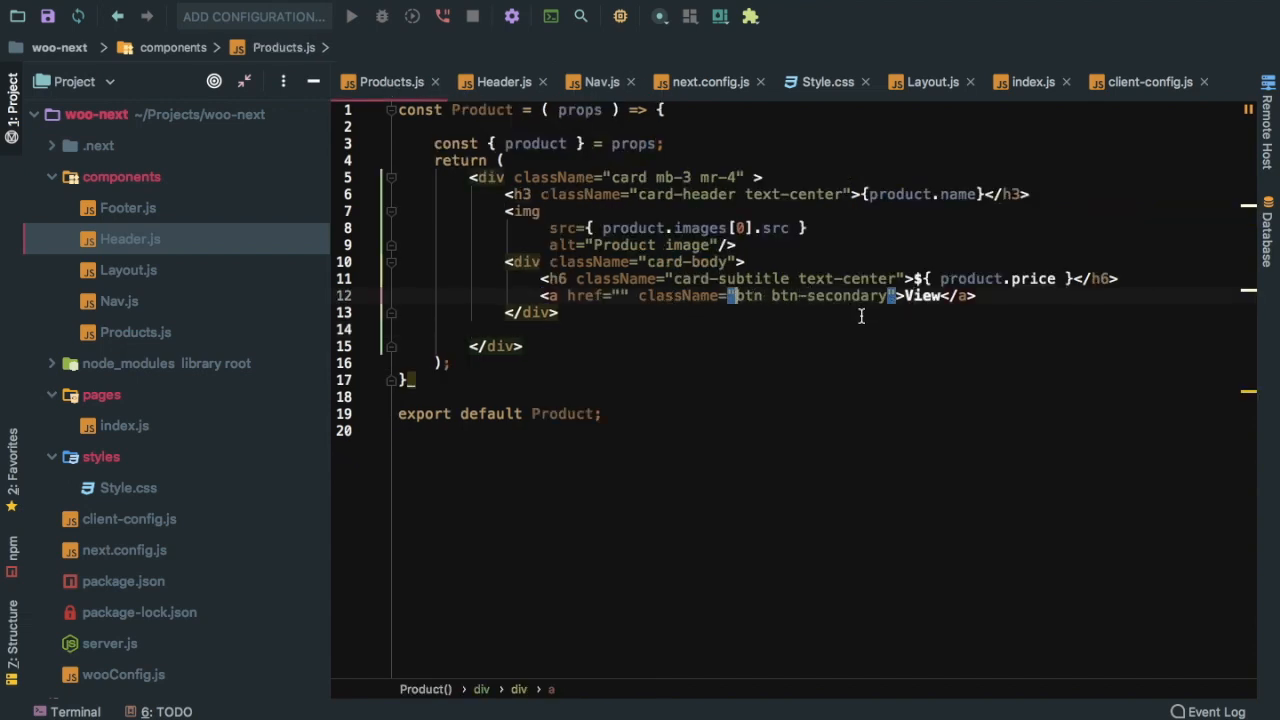
type("text-center")
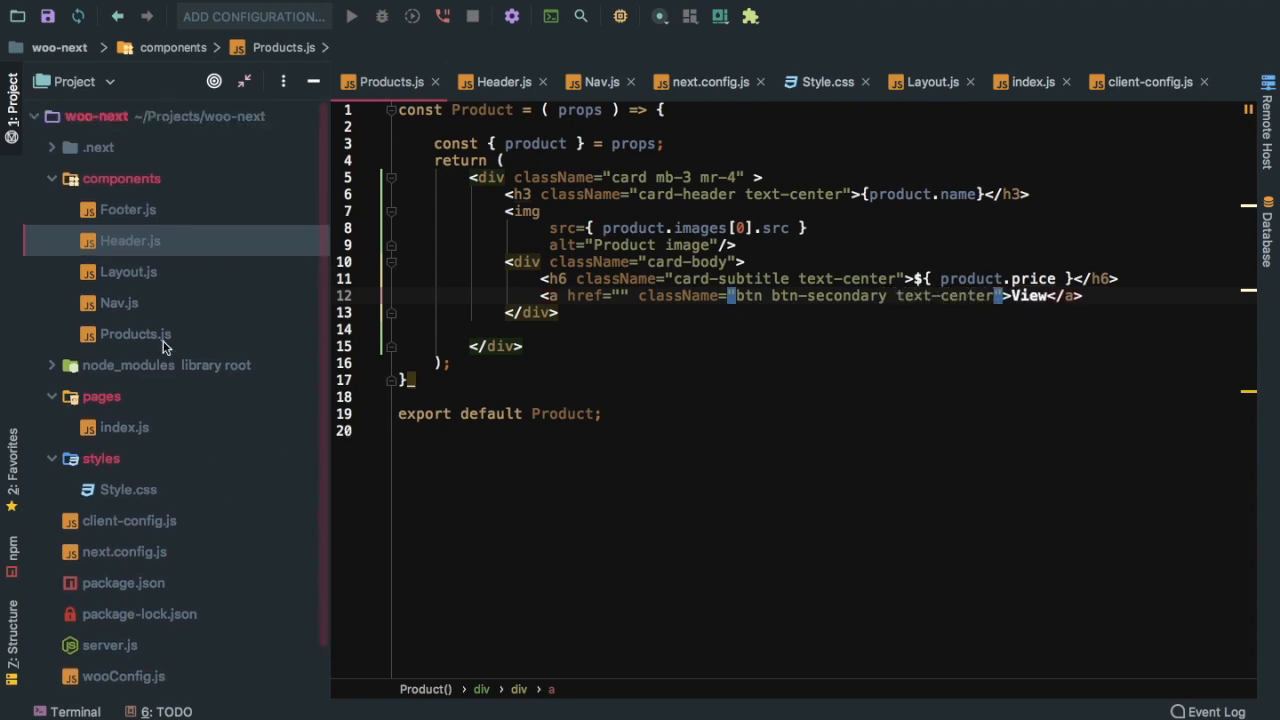
left_click(52, 178)
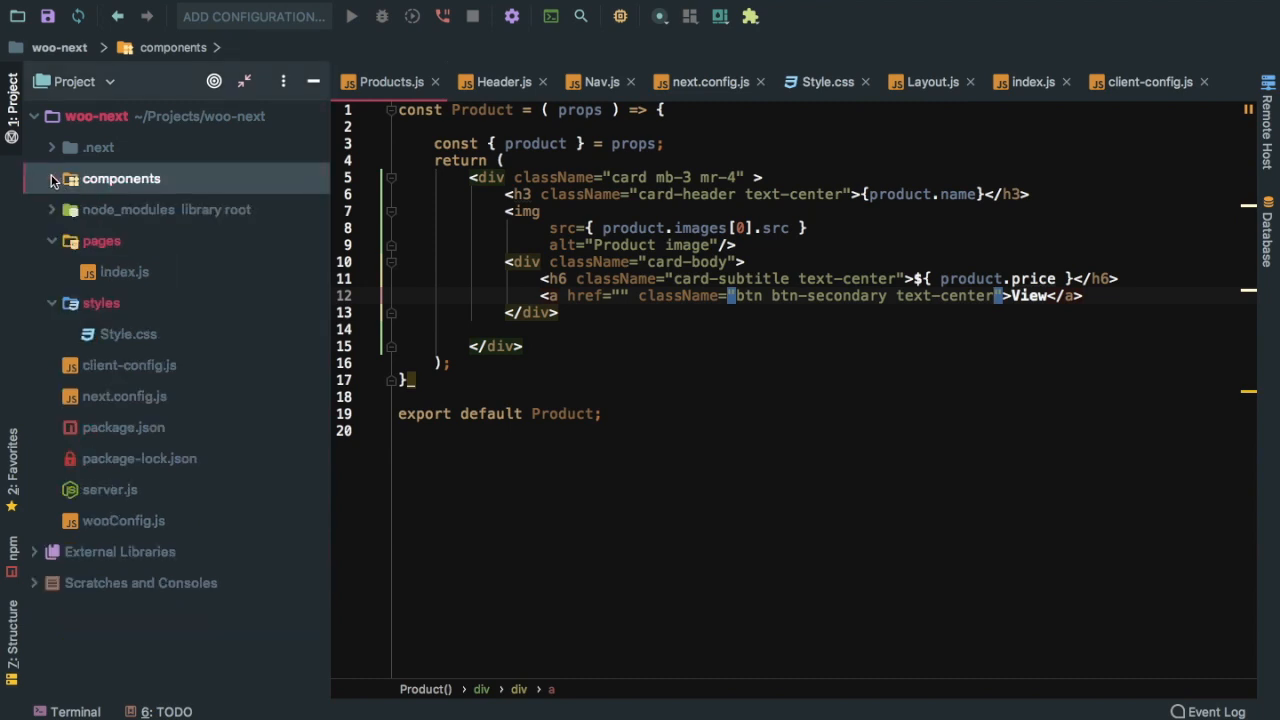
left_click(124, 520)
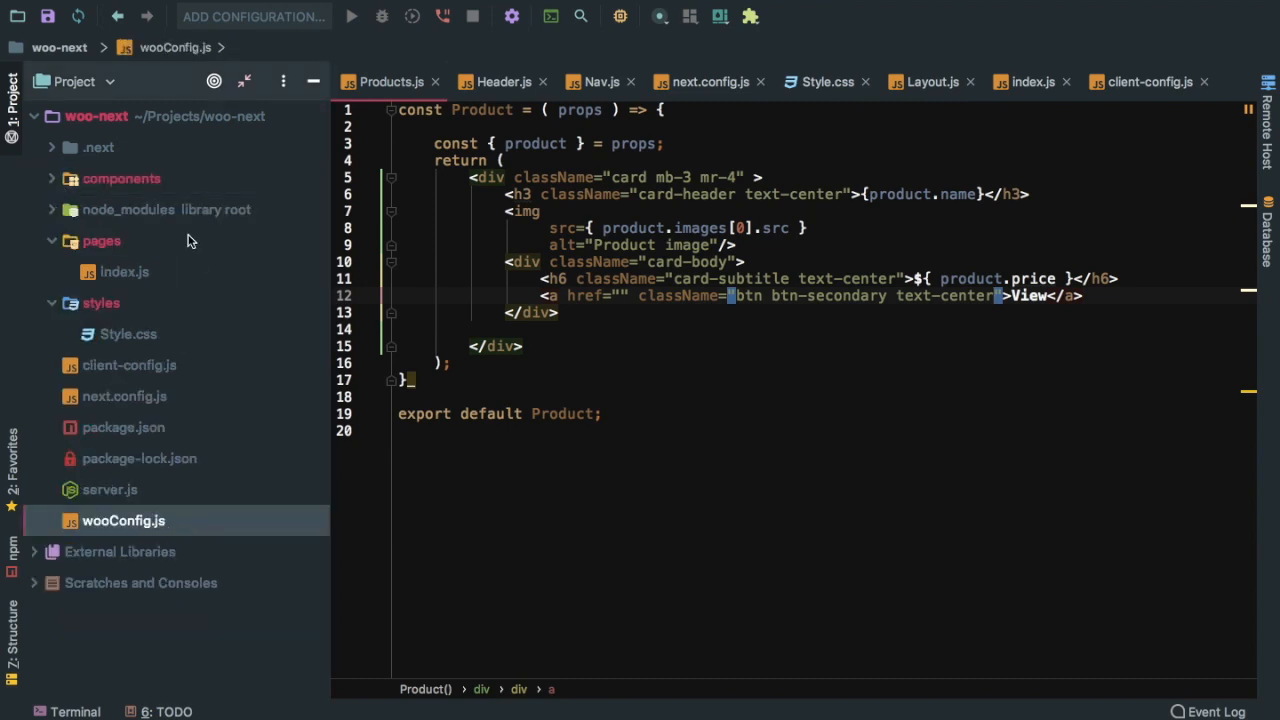
Create wooConfig.example.js exporting wooConfig with placeholder siteUrl, consumerKey and consumerSecret
right_click(96, 114)
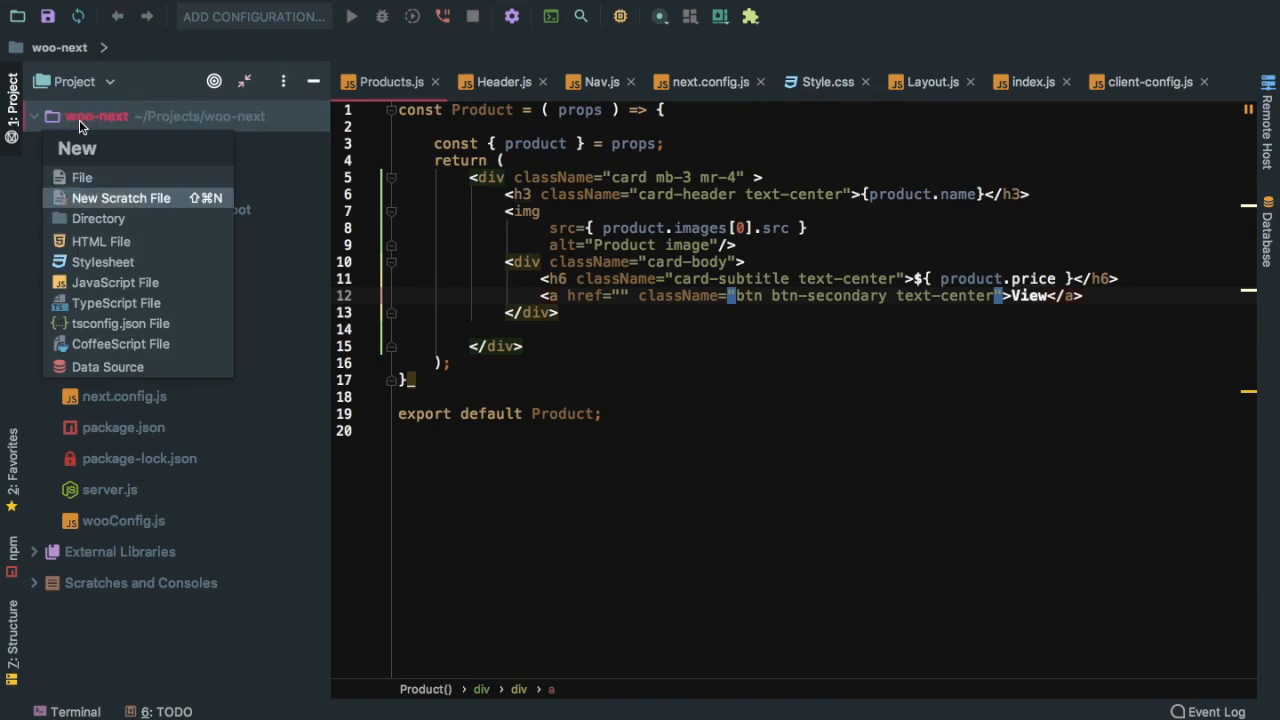
mouse_move(120, 344)
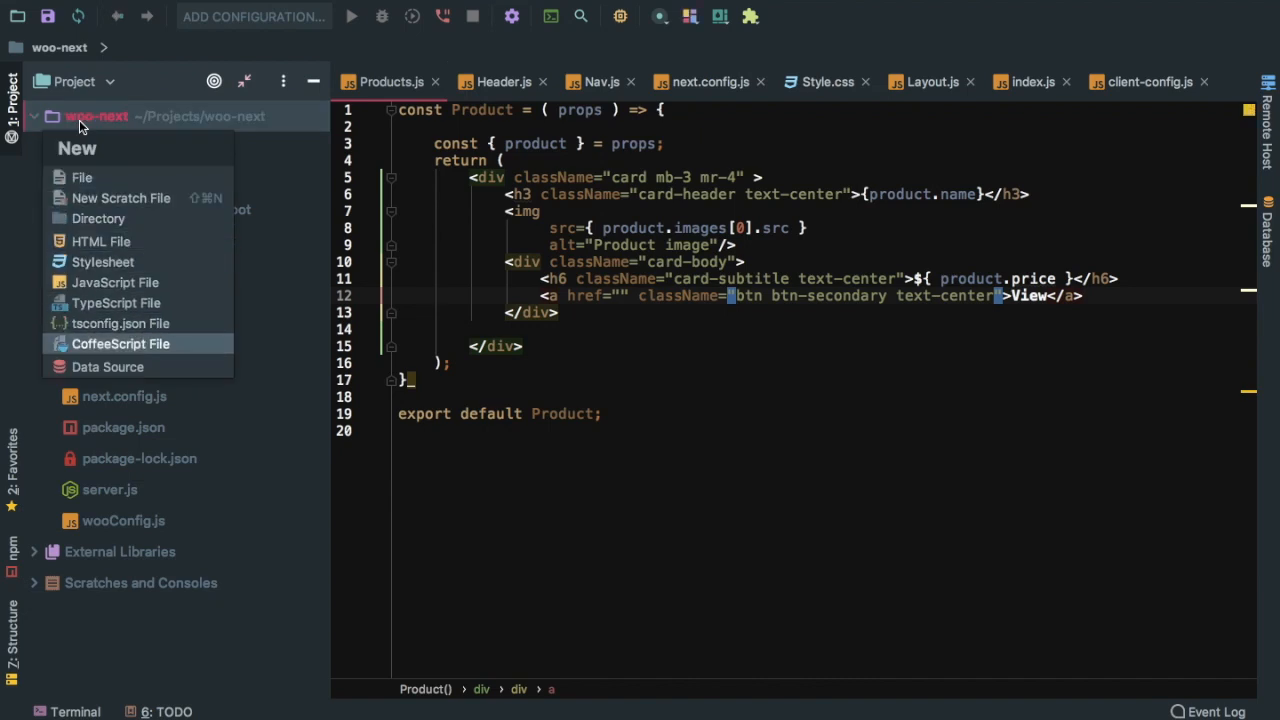
mouse_move(116, 282)
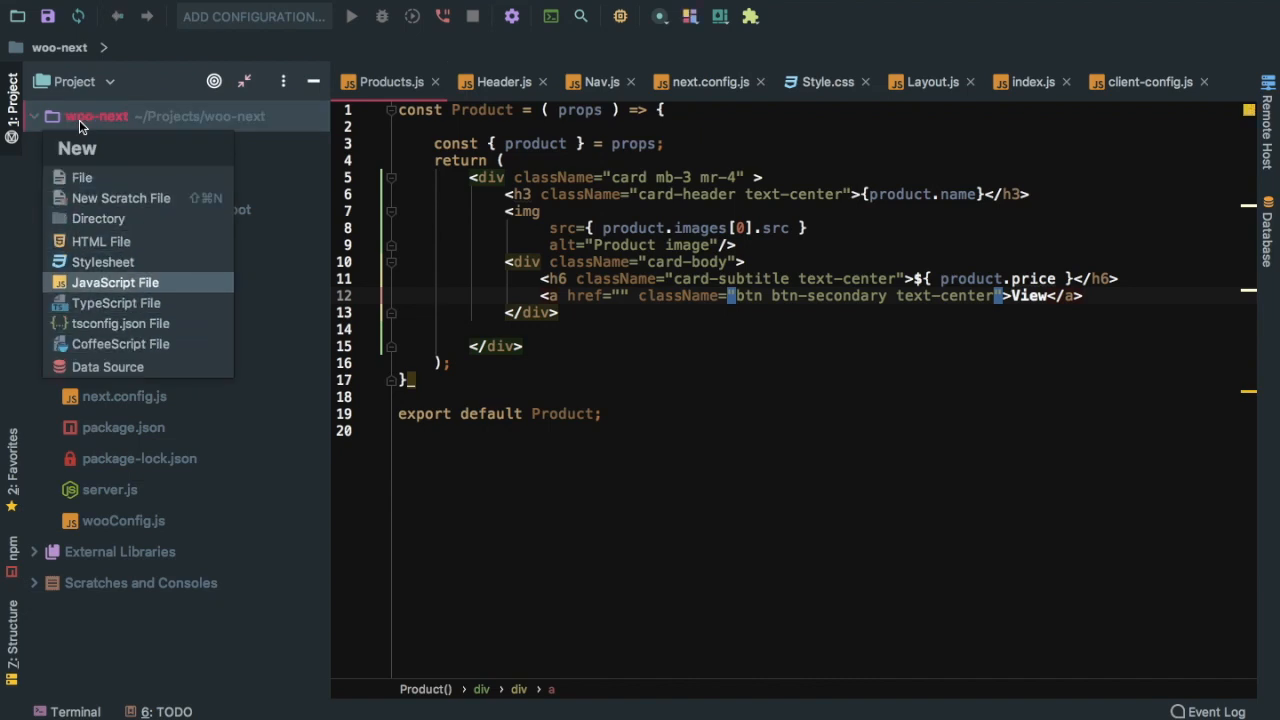
left_click(116, 282)
type("wooC")
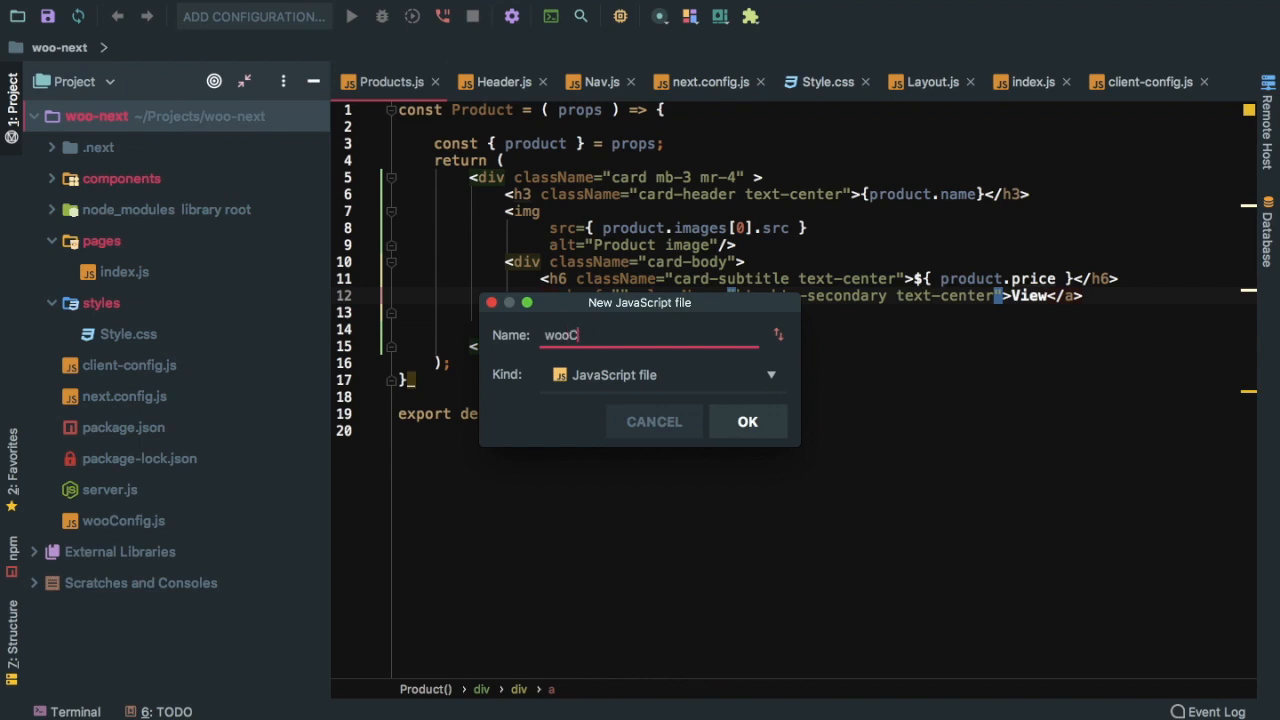
type("onfig.e")
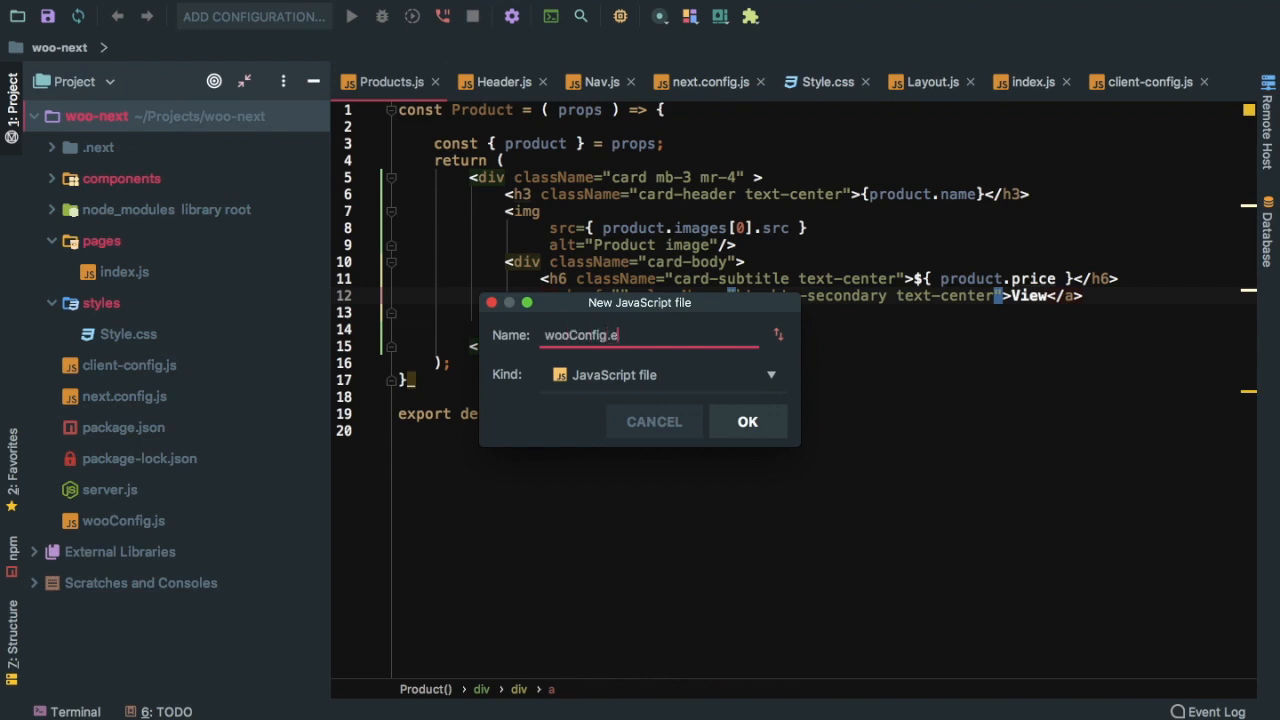
type("xample")
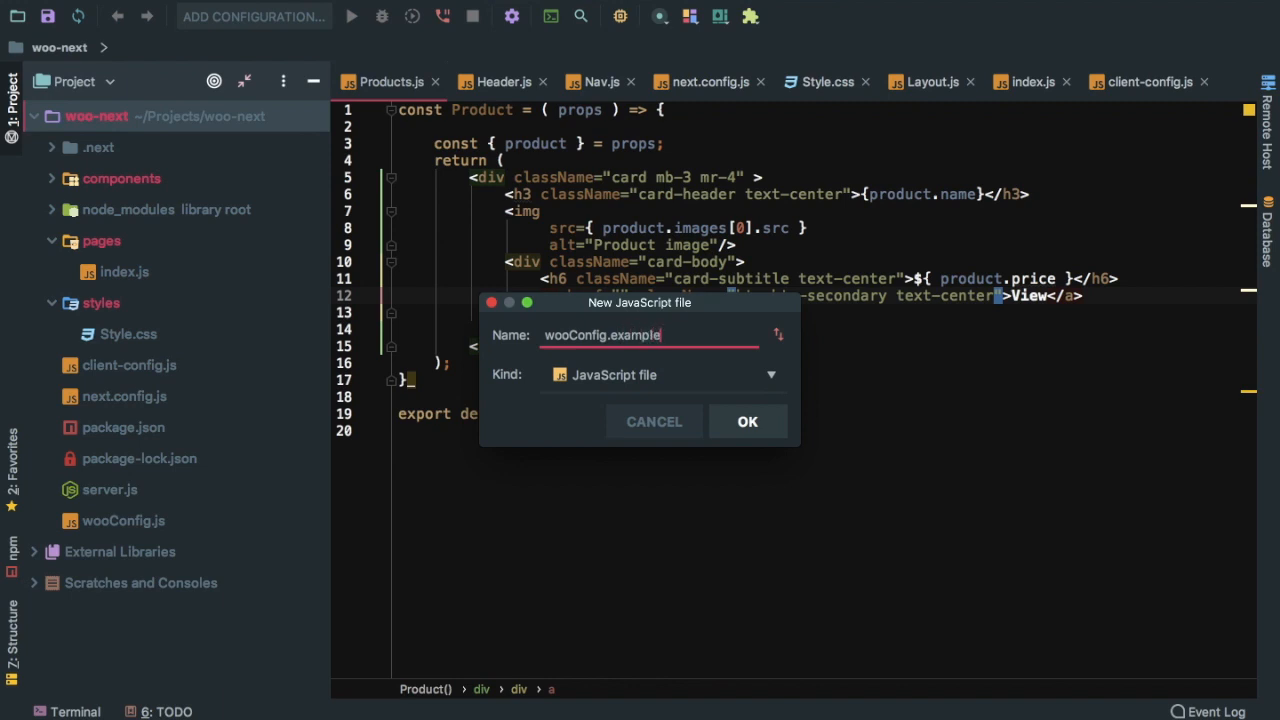
left_click(748, 420)
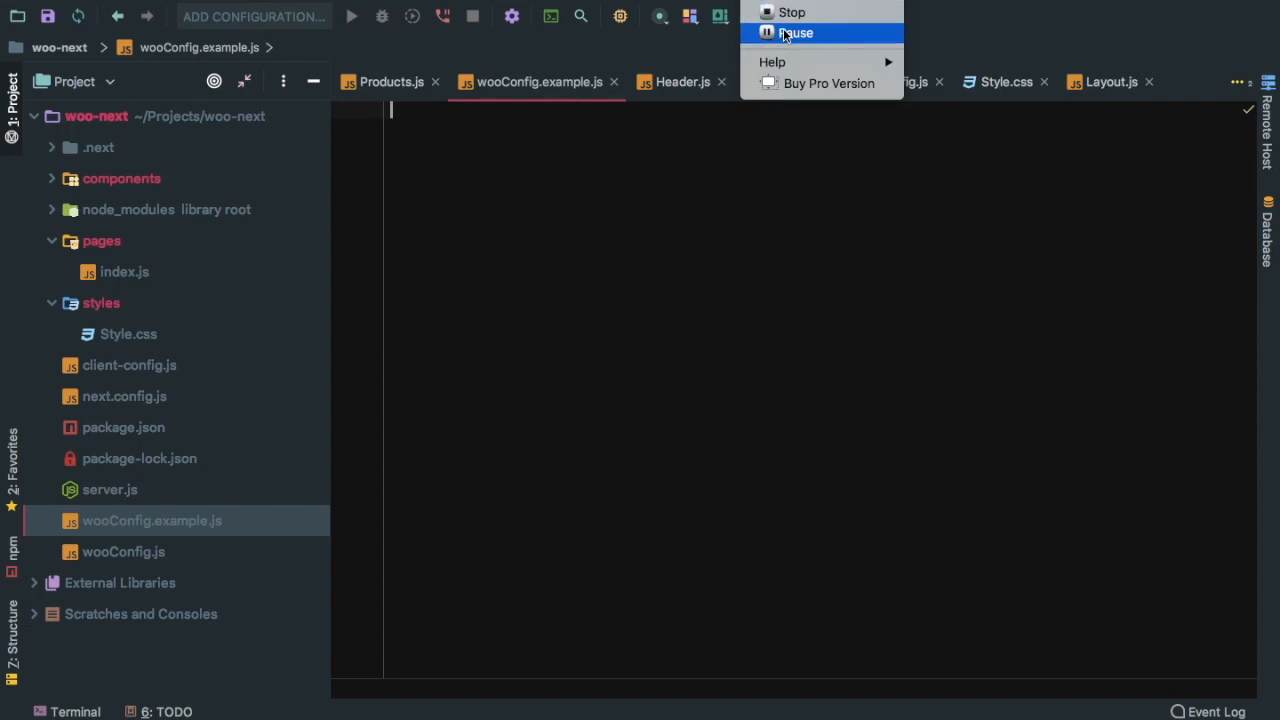
left_click(124, 552)
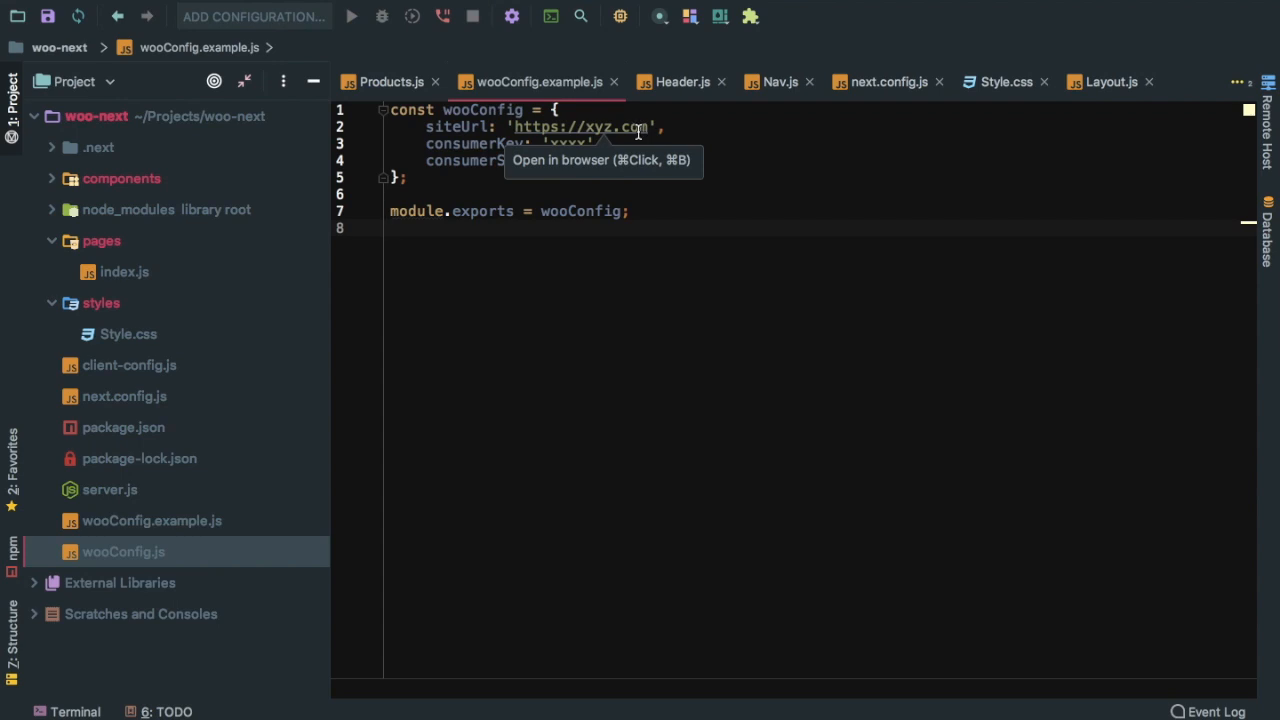
mouse_move(484, 128)
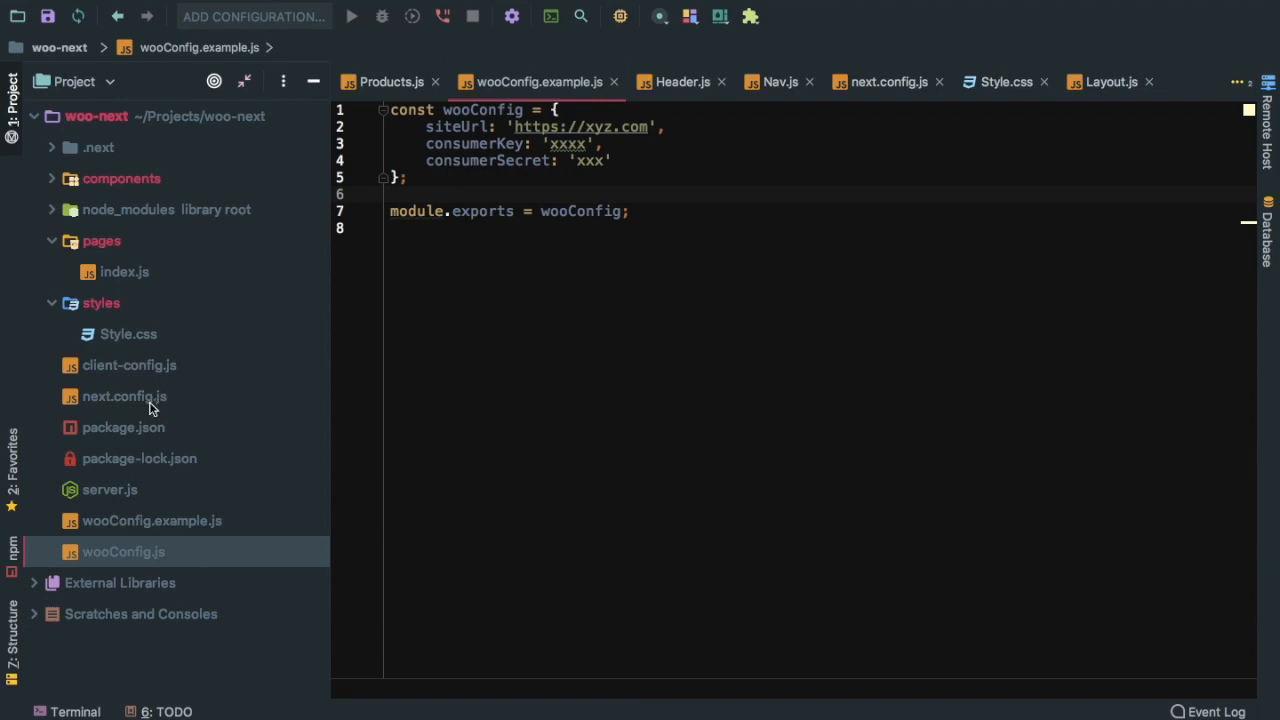
mouse_move(136, 580)
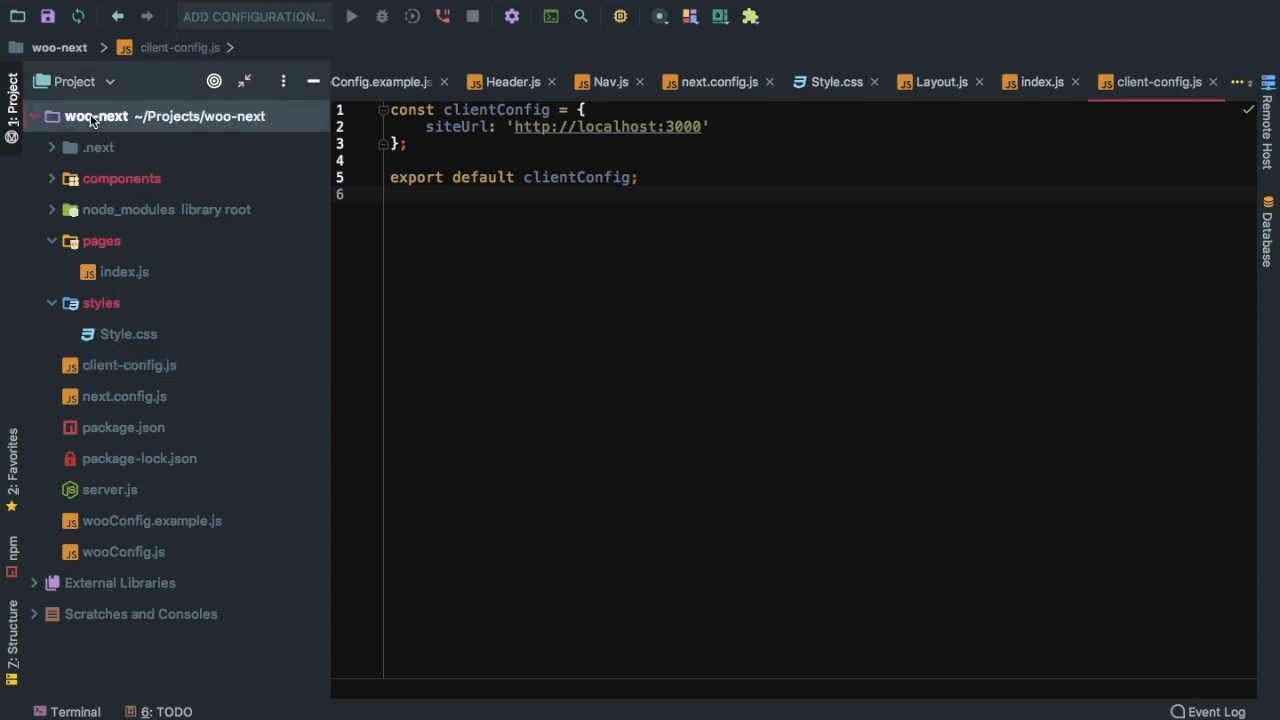
Create client-config-example.js exporting clientConfig with siteUrl set to xyz.com
right_click(96, 116)
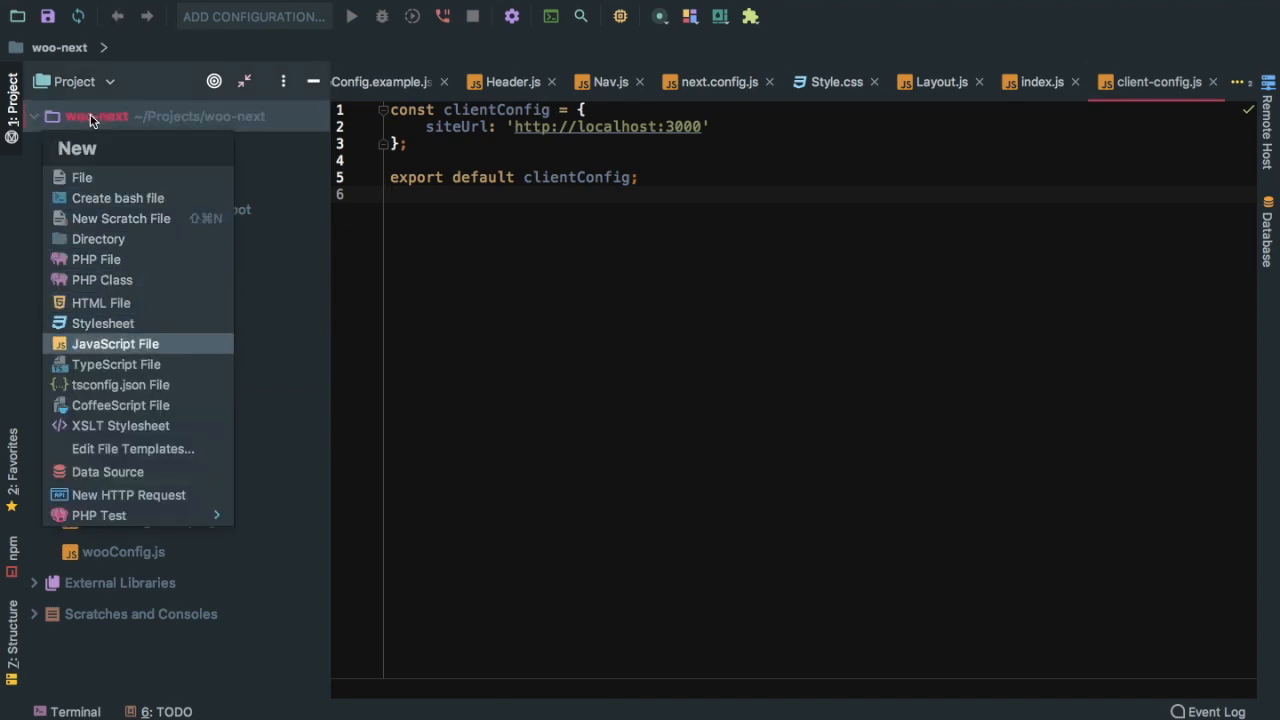
left_click(116, 344)
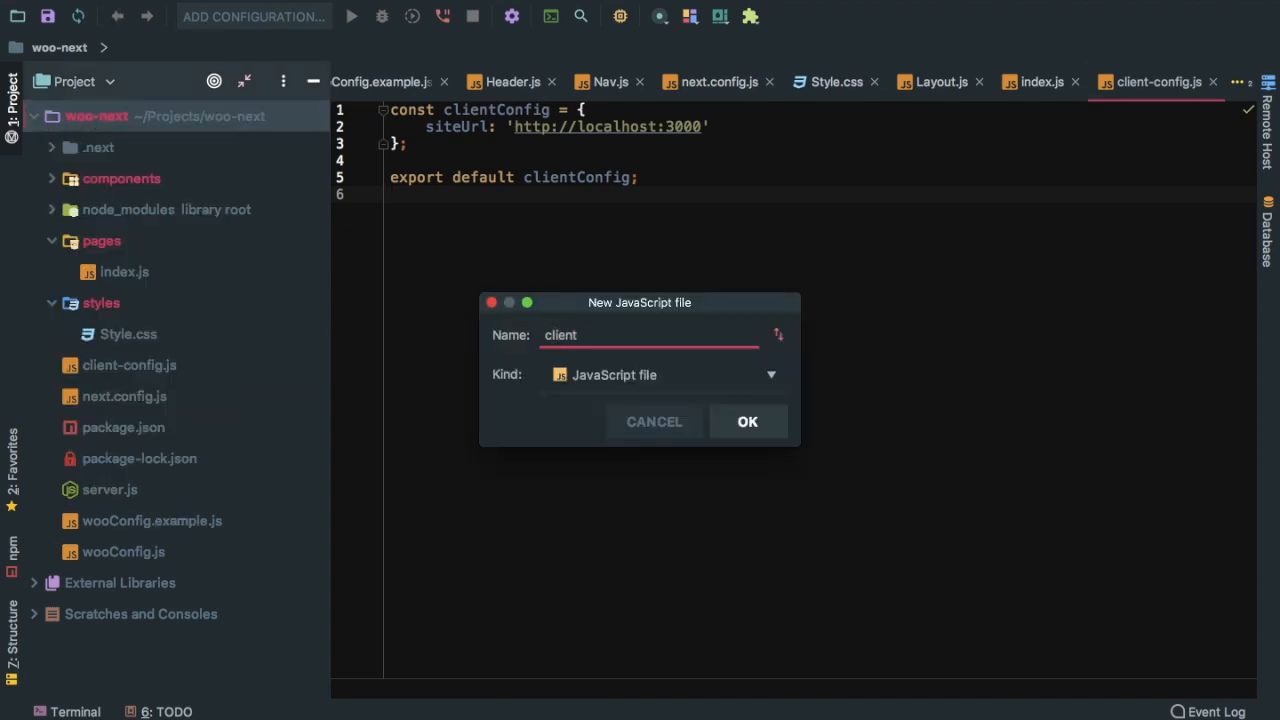
type("-config.")
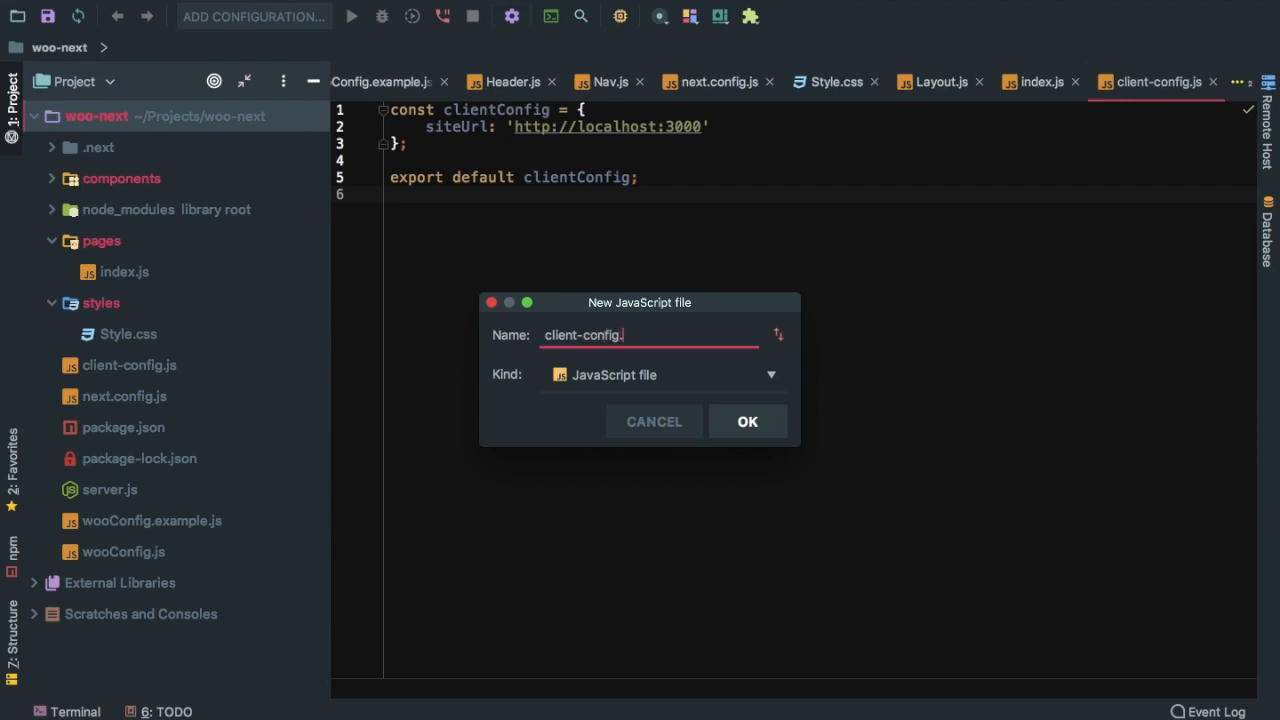
type("-exa")
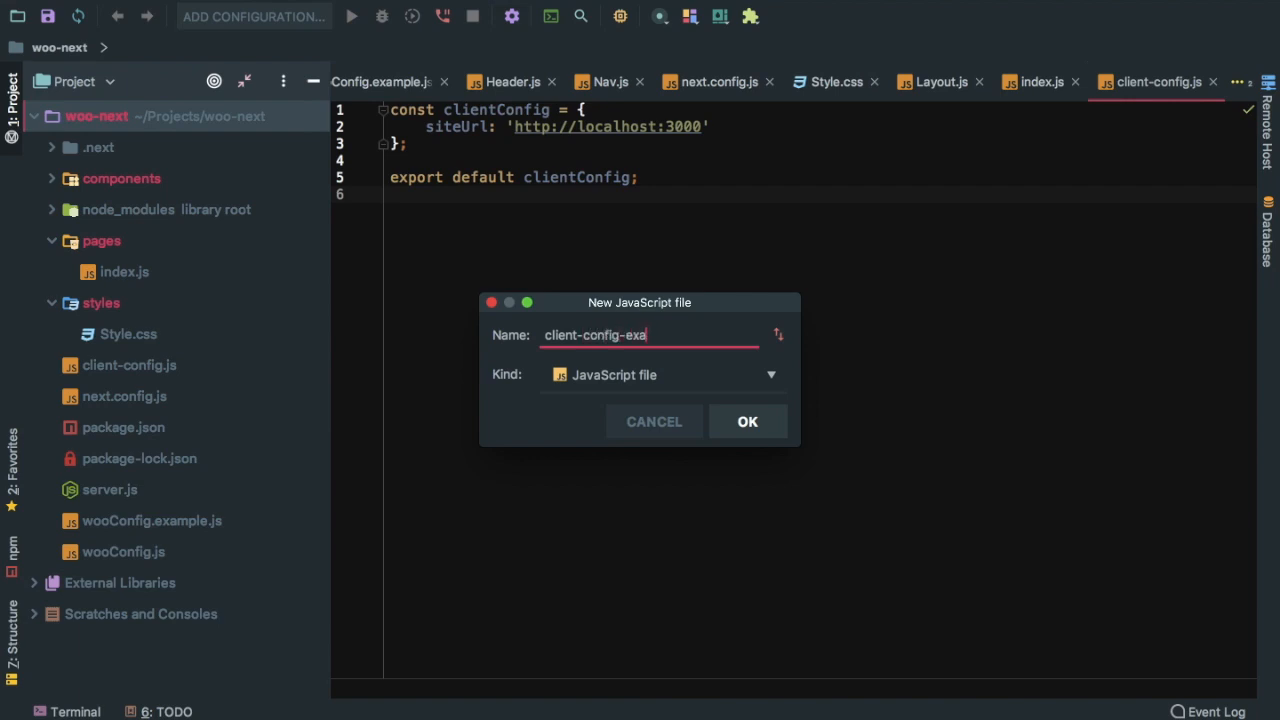
left_click(748, 420)
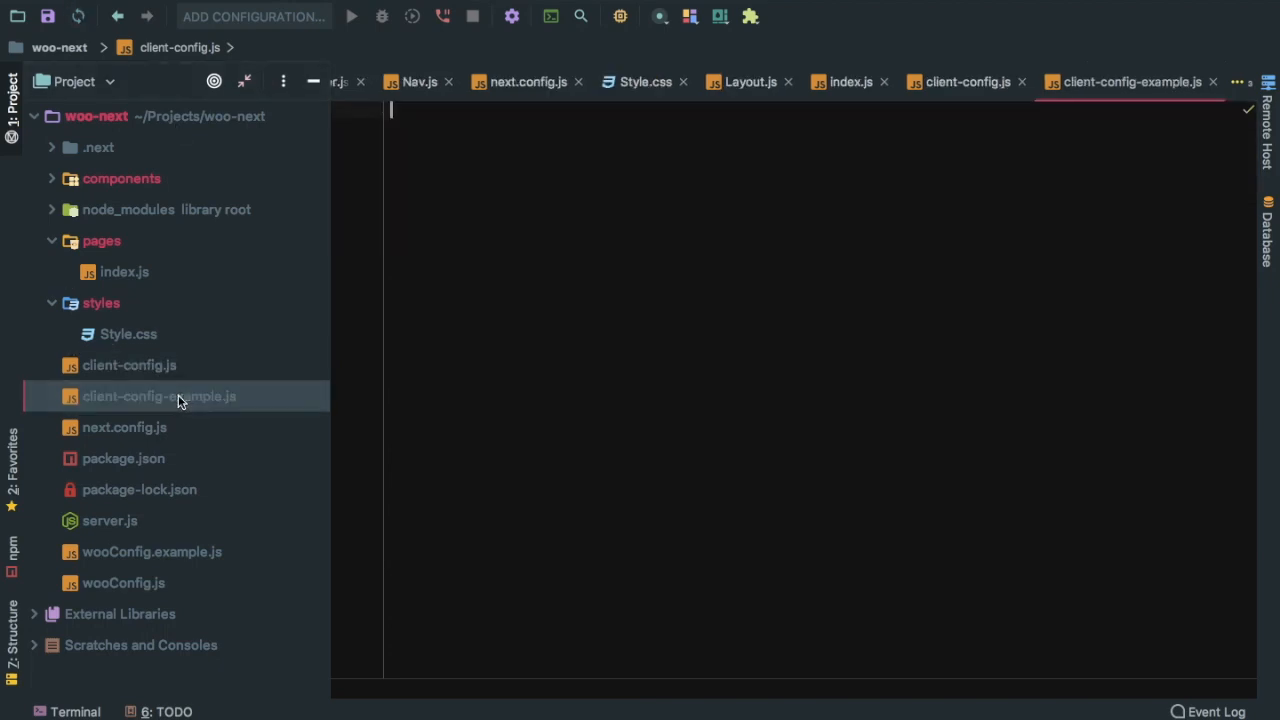
left_click(160, 396)
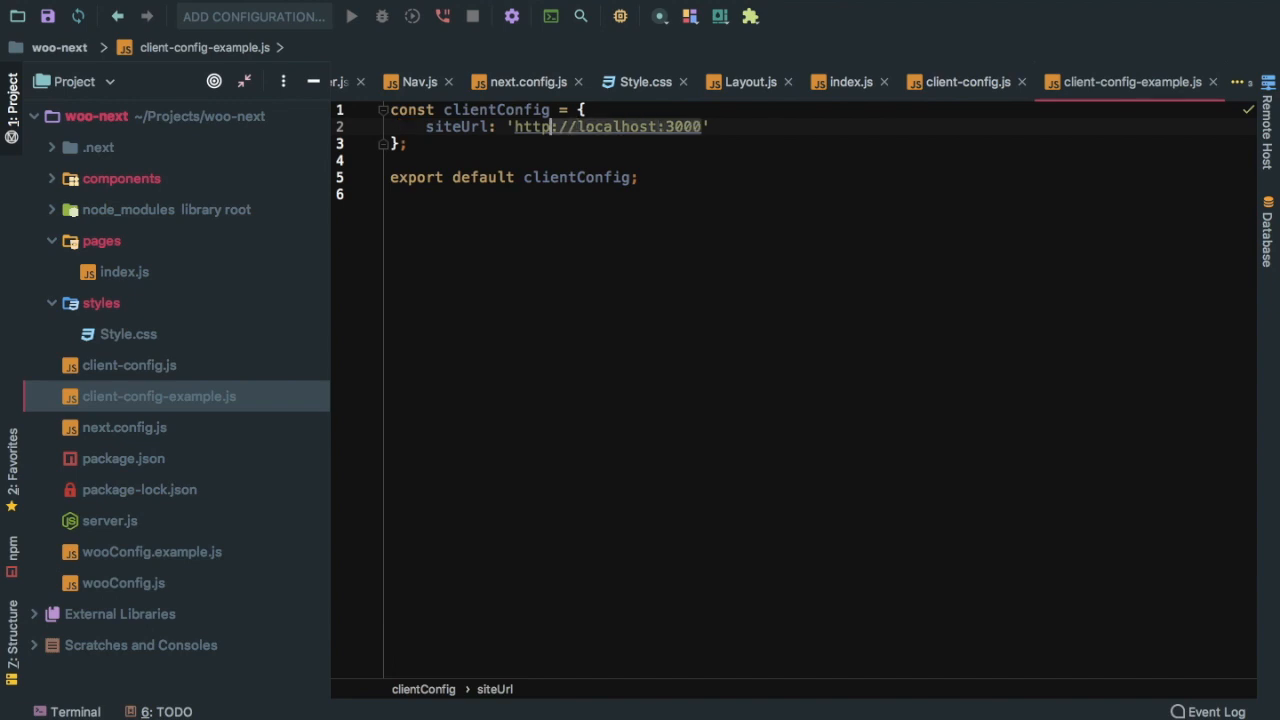
type("xyz.co")
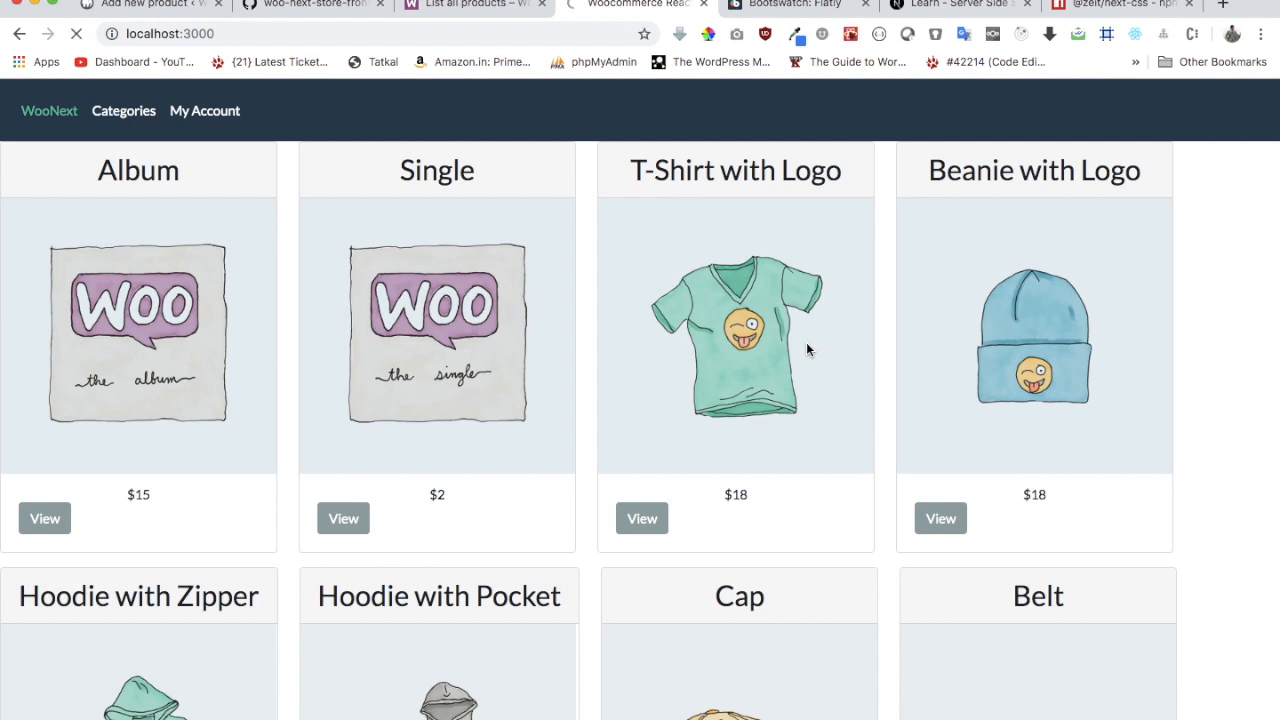
mouse_move(730, 360)
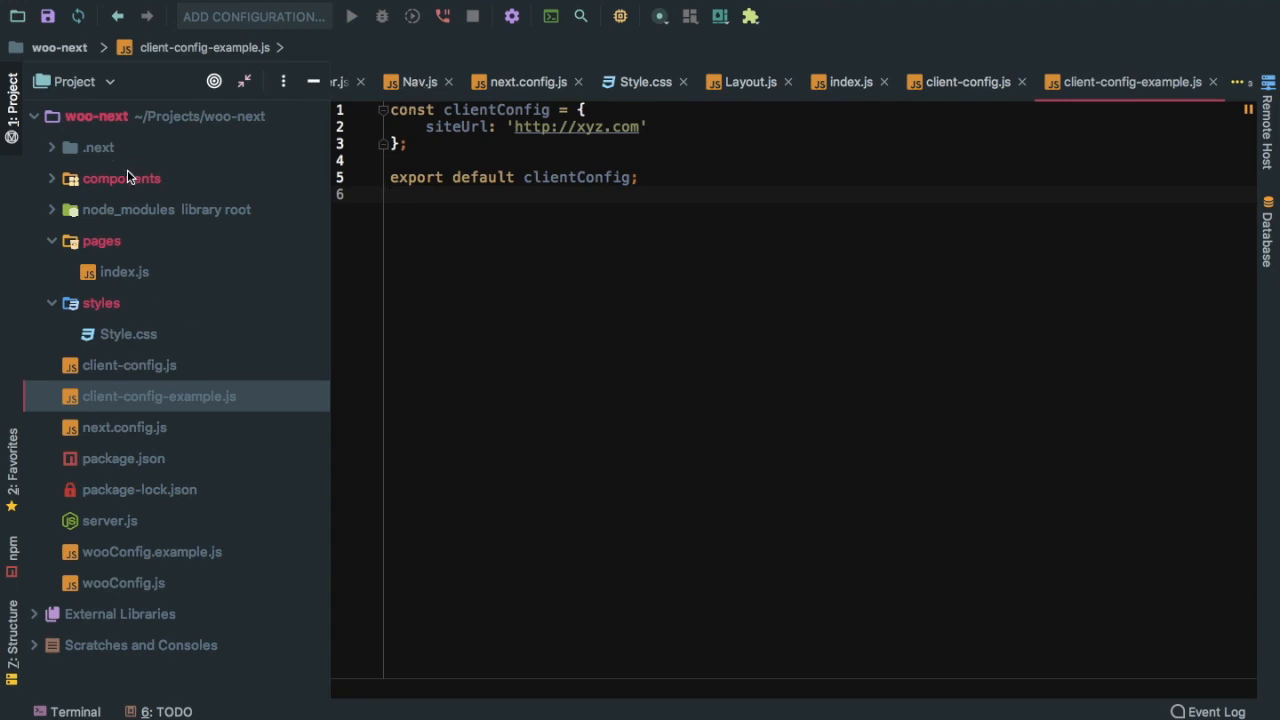
Rename Products.js in the components folder to Product.js via Refactor > Rename
left_click(120, 178)
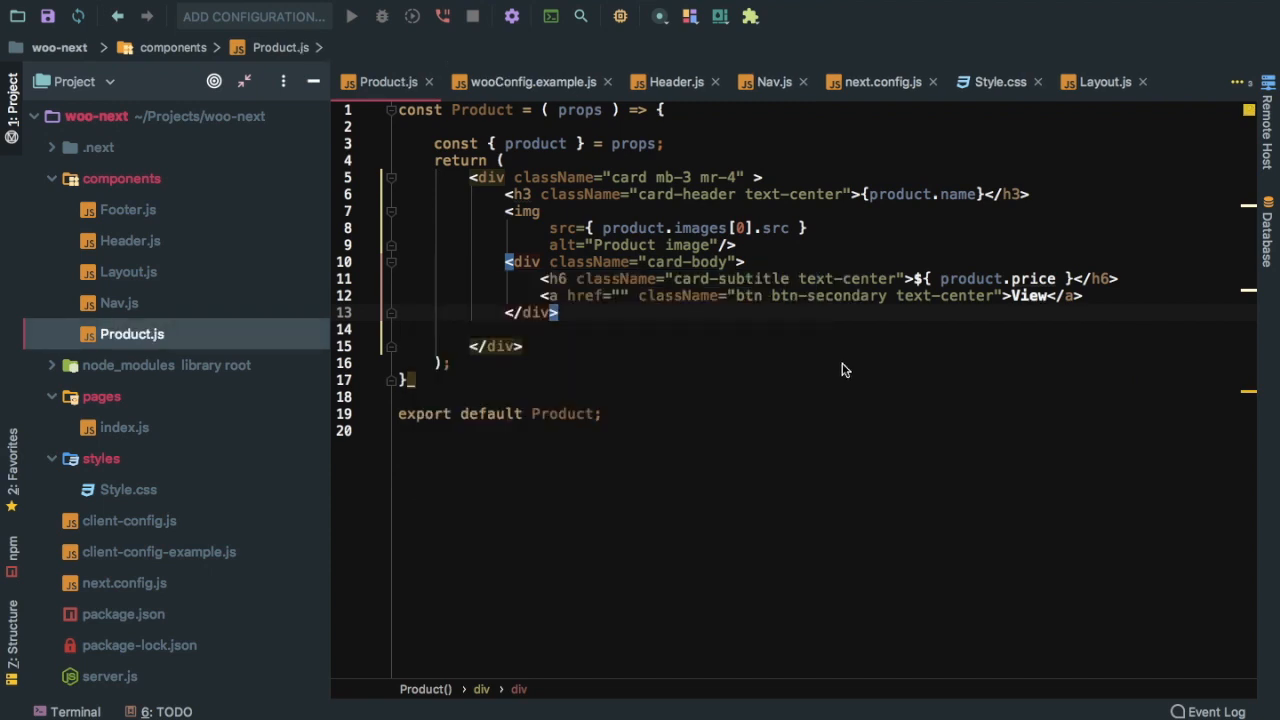
left_click(836, 296)
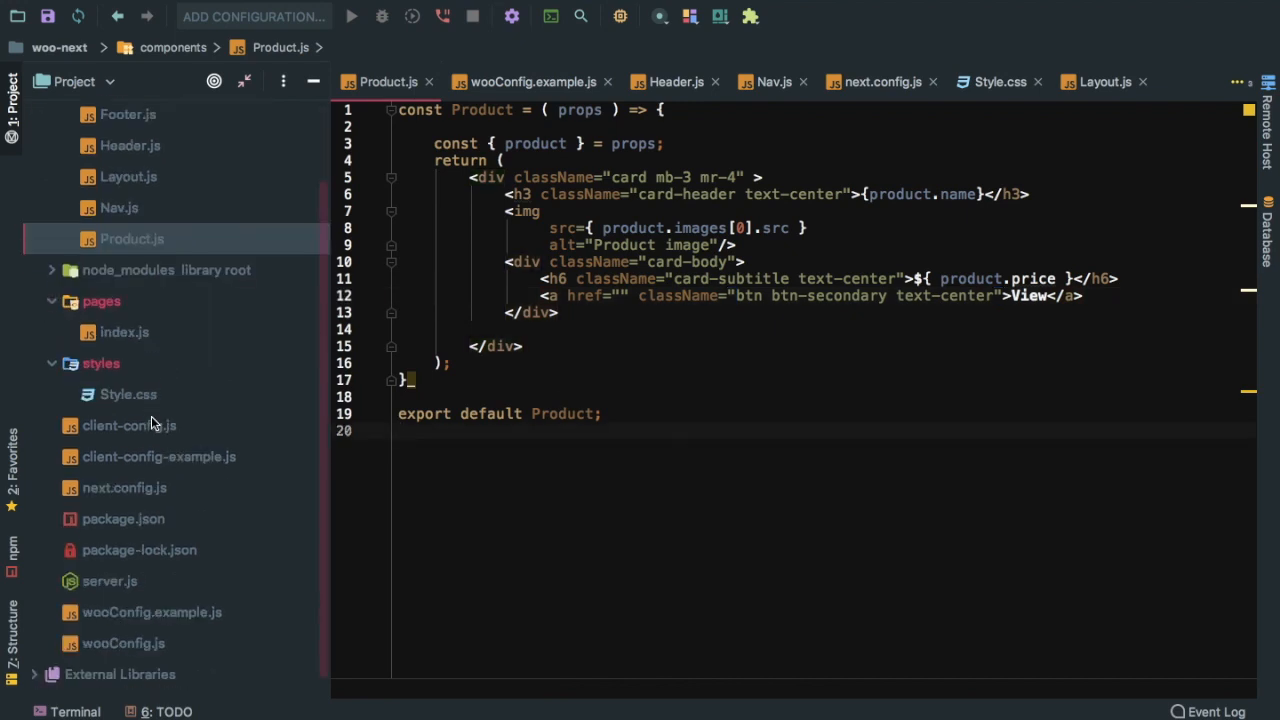
scroll("down", 3)
type("te")
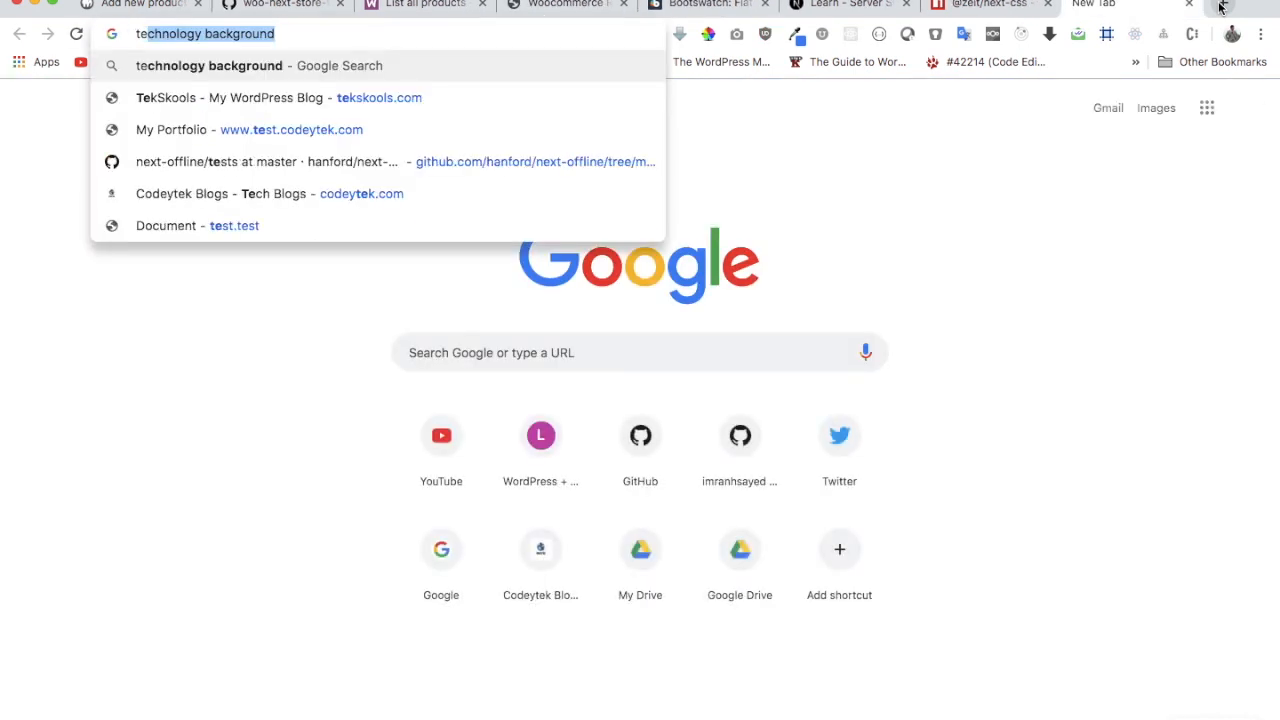
Enter twitter.com/imranhsayed in the new tab's address bar
type("twitter.com/imranhsayed")
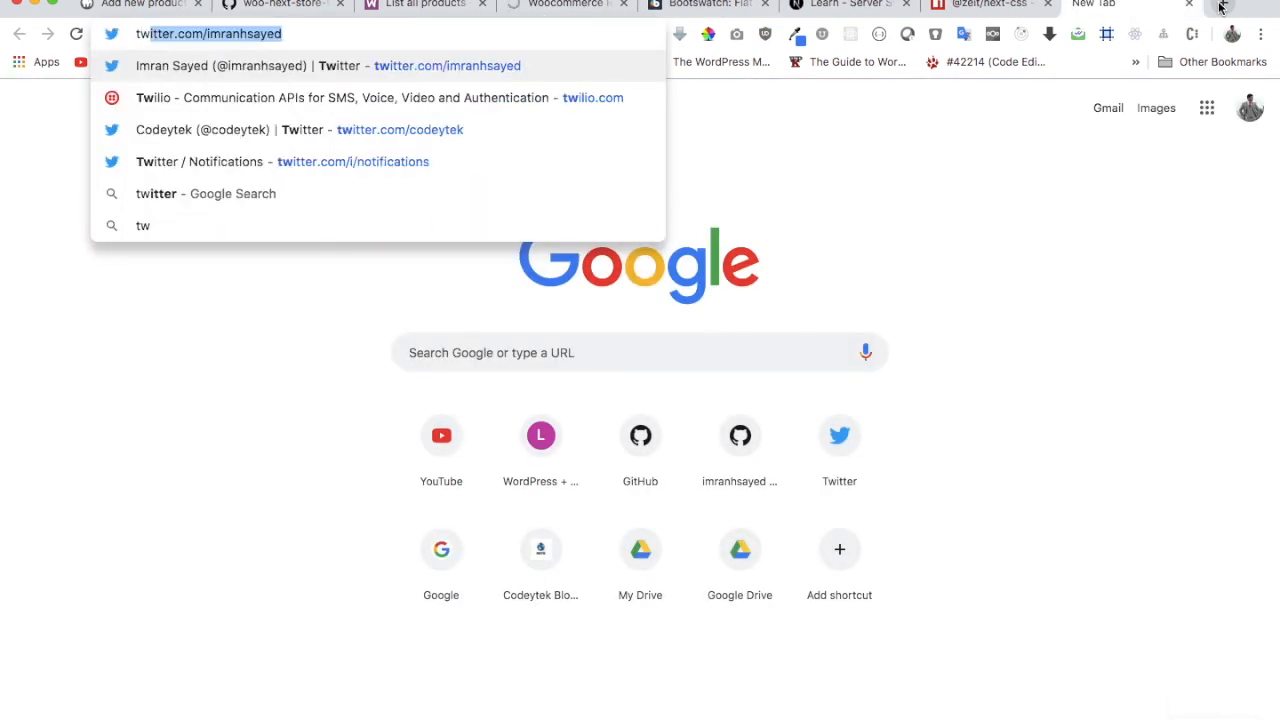